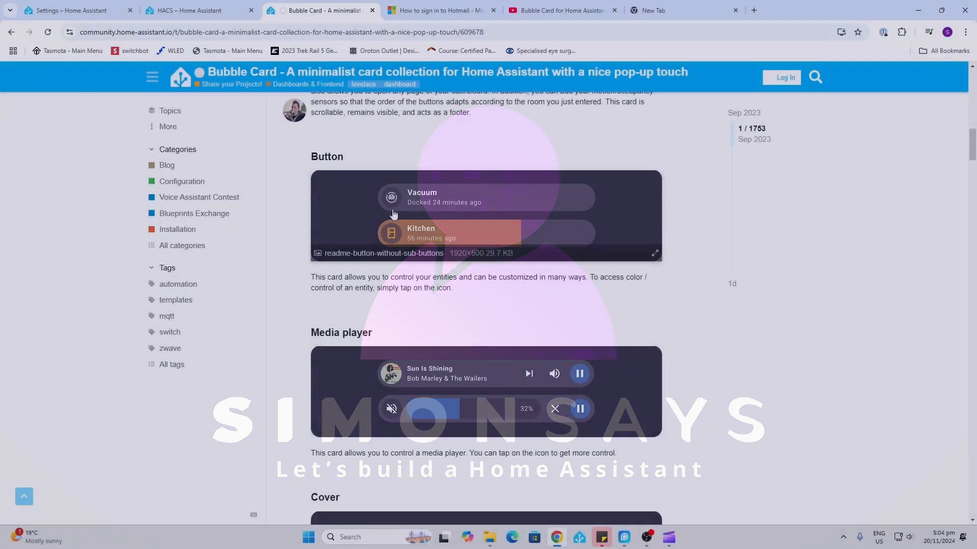
Step: Search the HACS store for 'bu' and open the Bubble Card repository page
scroll(down, 3)
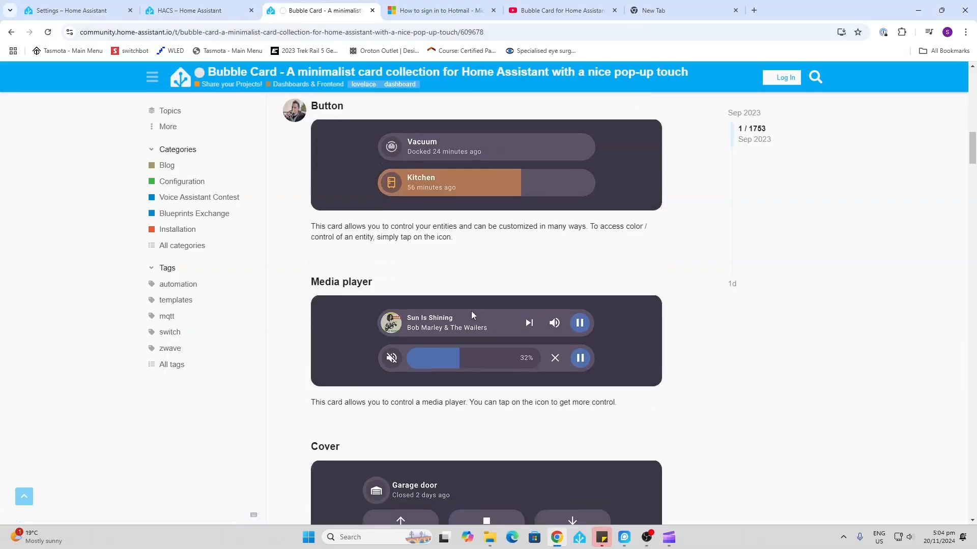
scroll(down, 3)
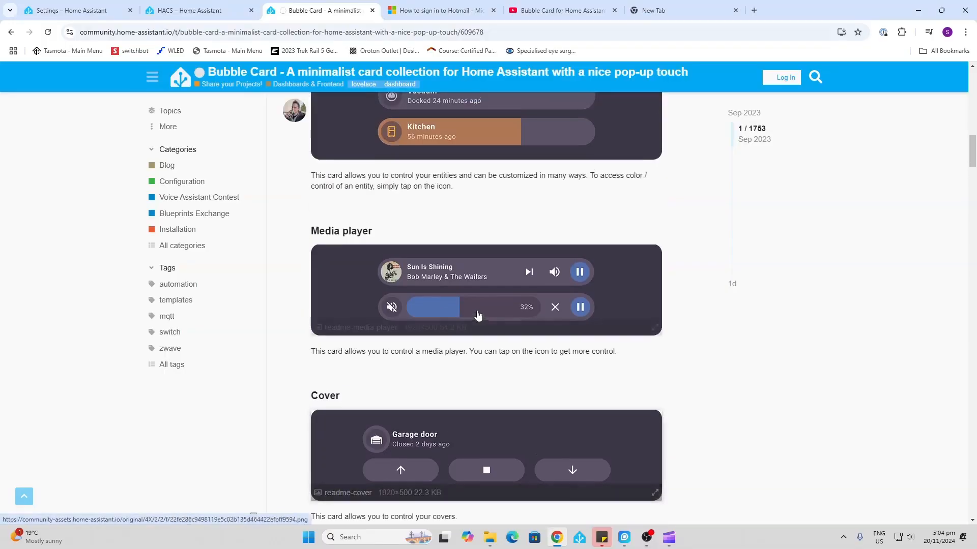
scroll(down, 3)
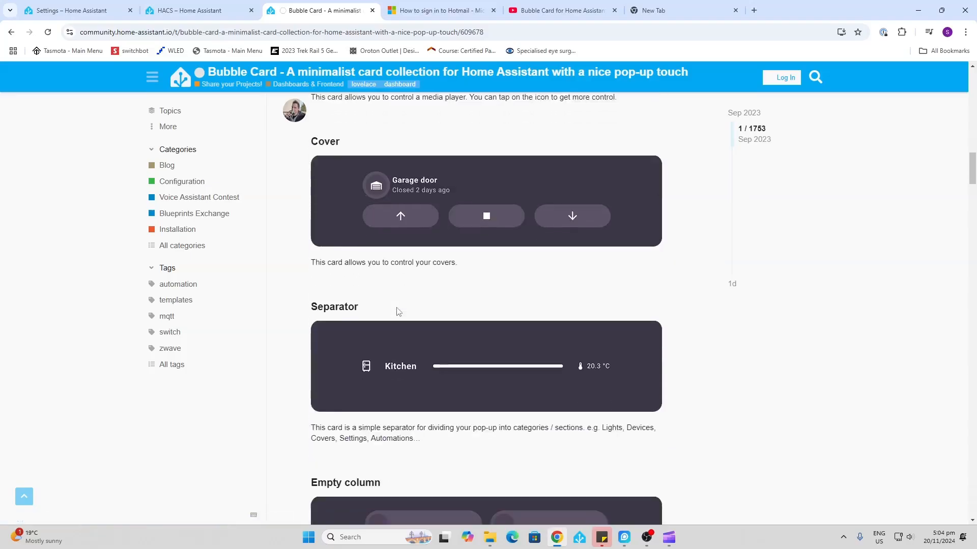
scroll(down, 3)
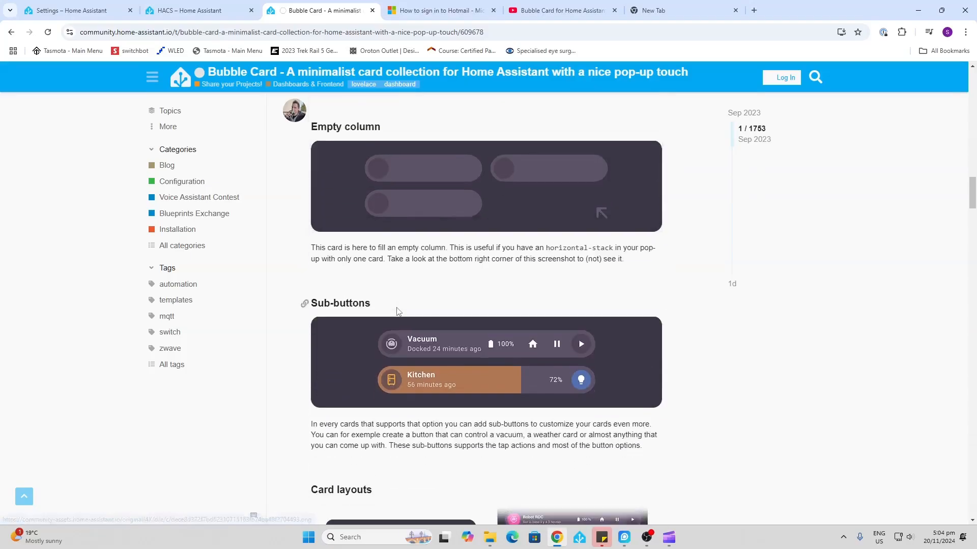
scroll(down, 3)
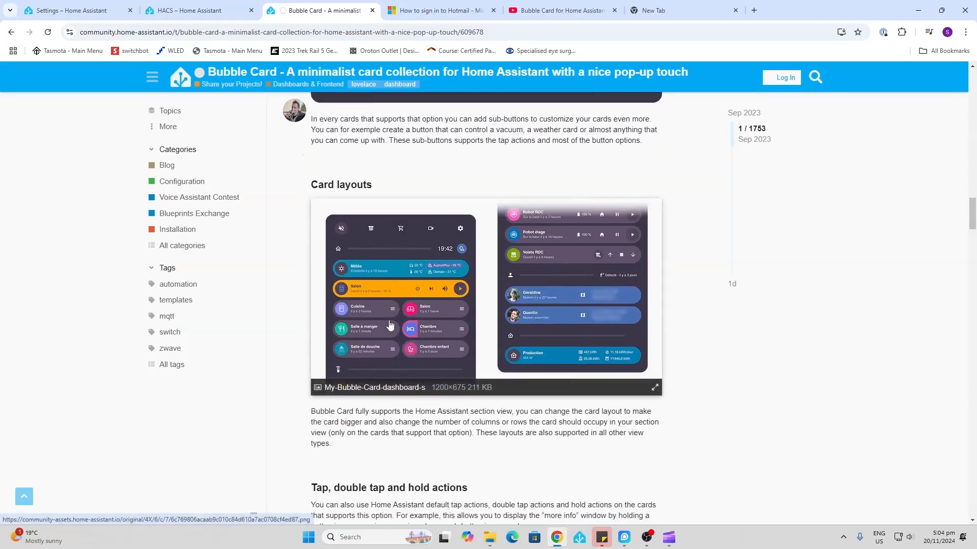
scroll(up, 3)
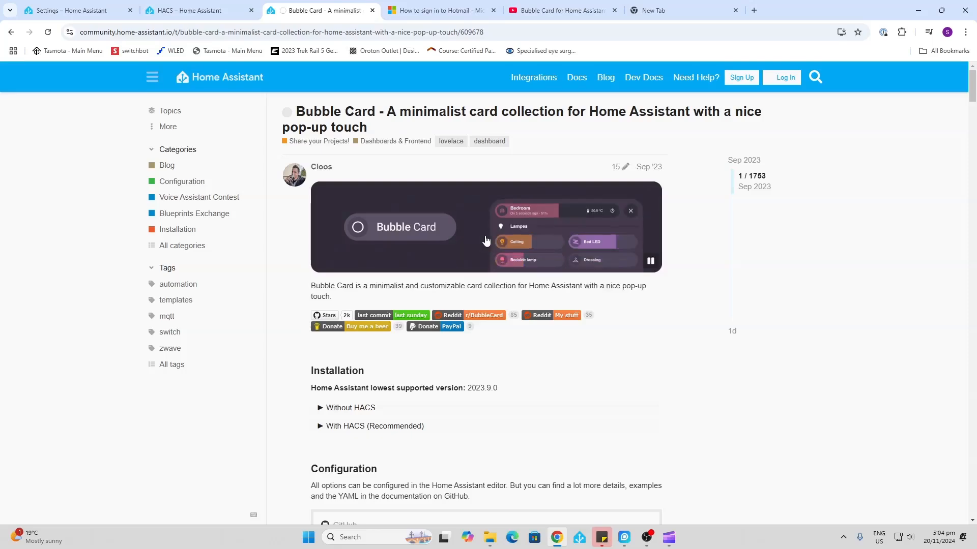
click(75, 10)
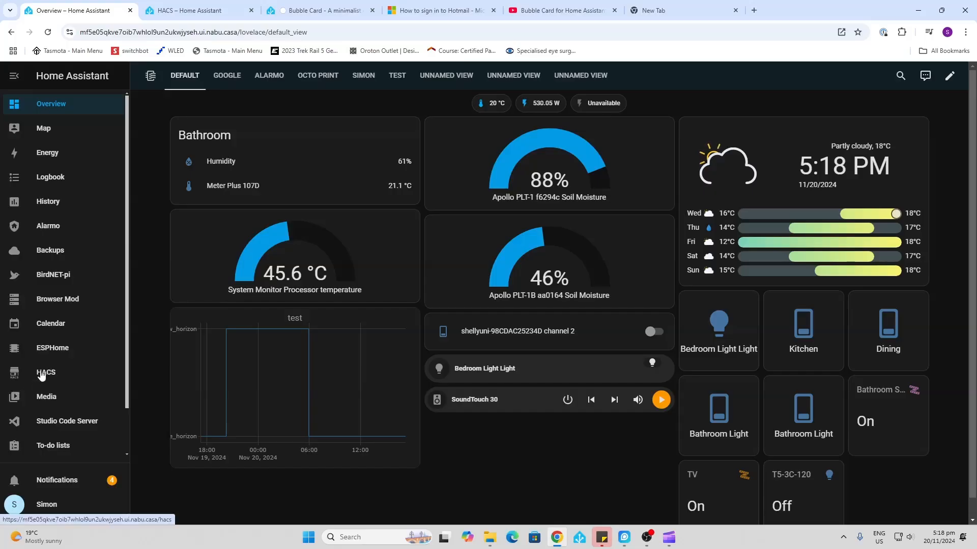
click(45, 372)
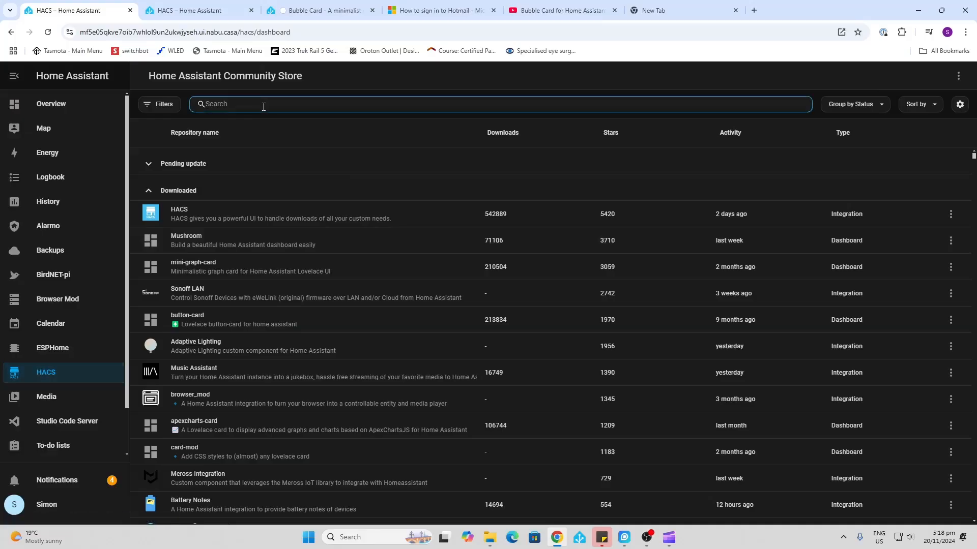
text(bubble)
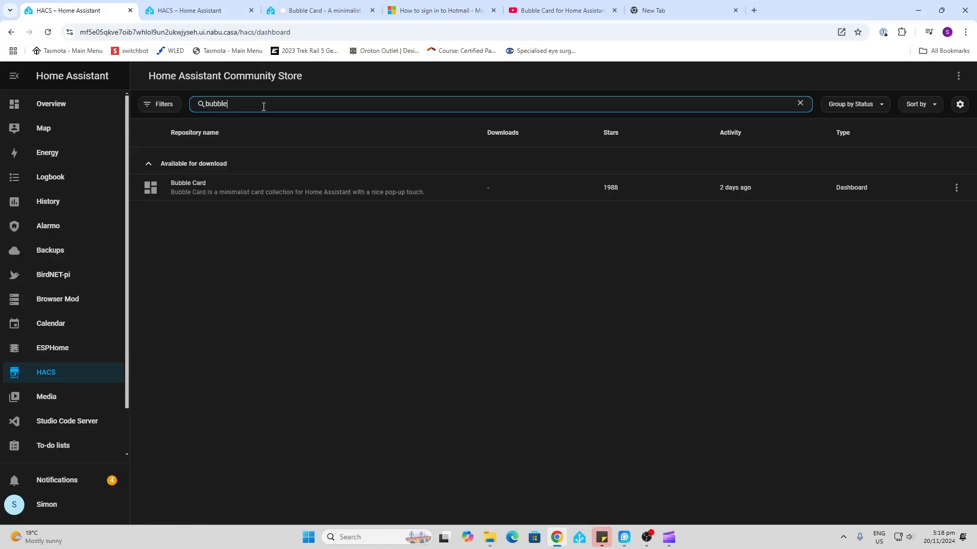
click(188, 186)
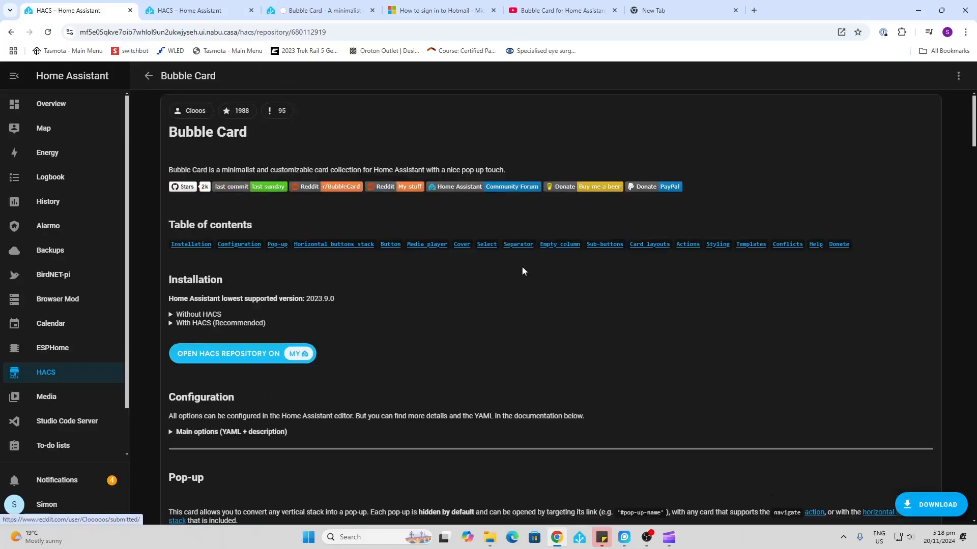
Step: Download Bubble Card v2.2.4 through HACS and reload to load its resources
click(934, 505)
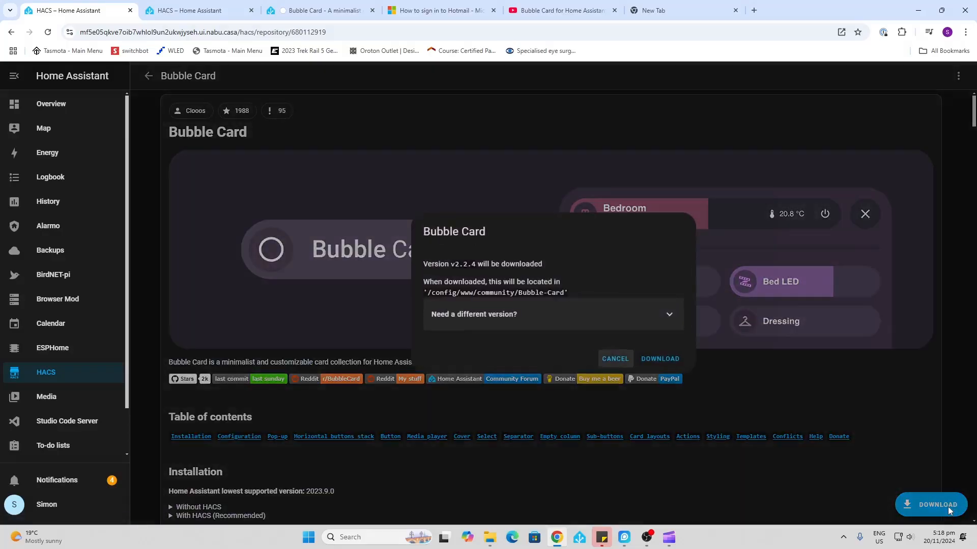
click(660, 361)
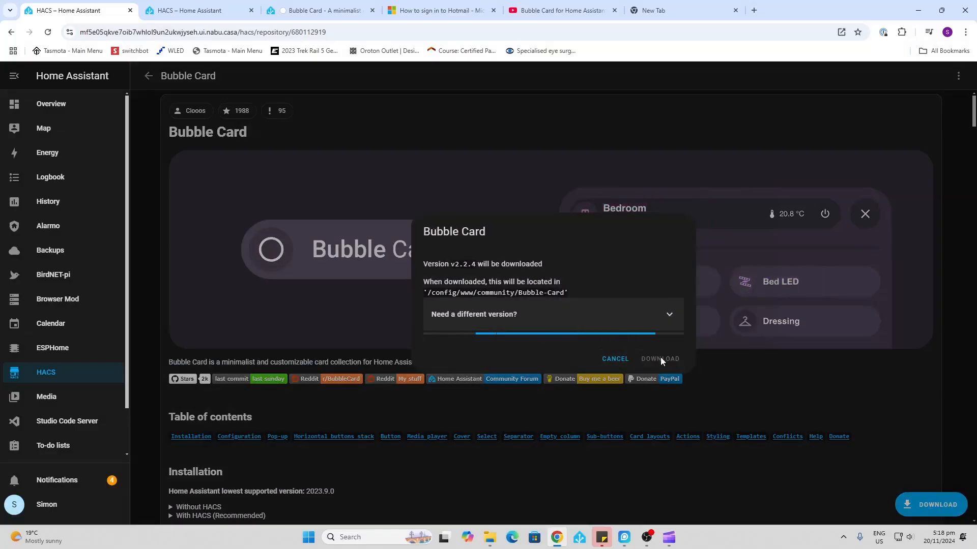
click(659, 358)
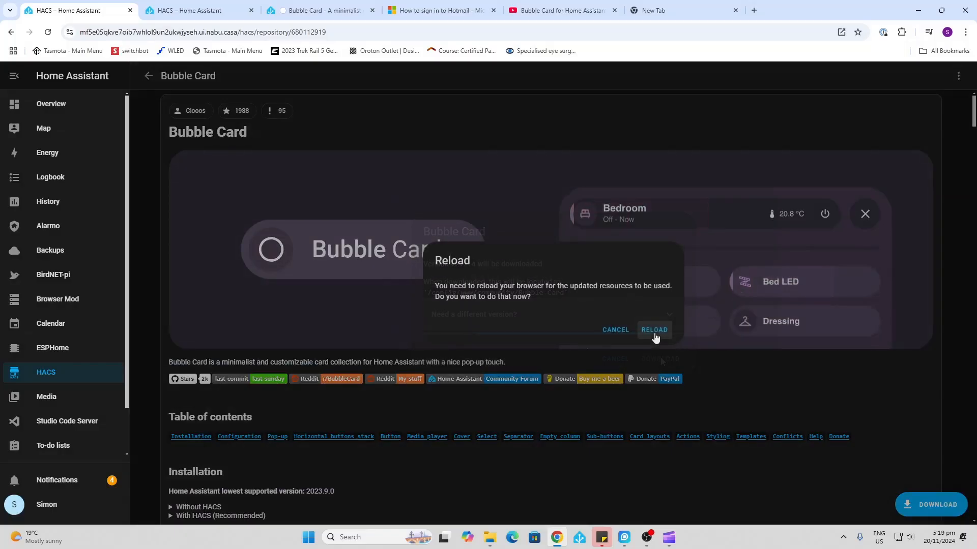
click(653, 331)
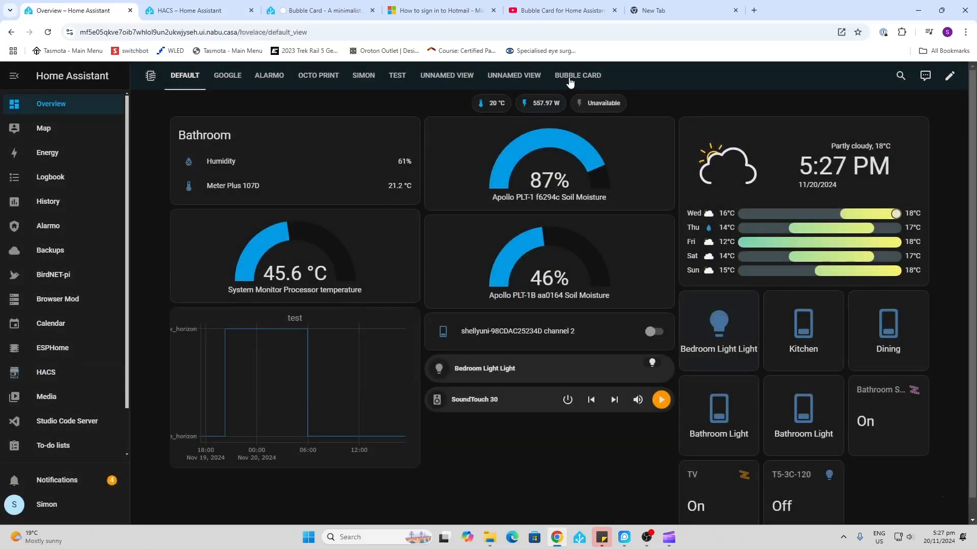
Step: Edit the Bubble Card view and add a Vertical stack card
click(577, 75)
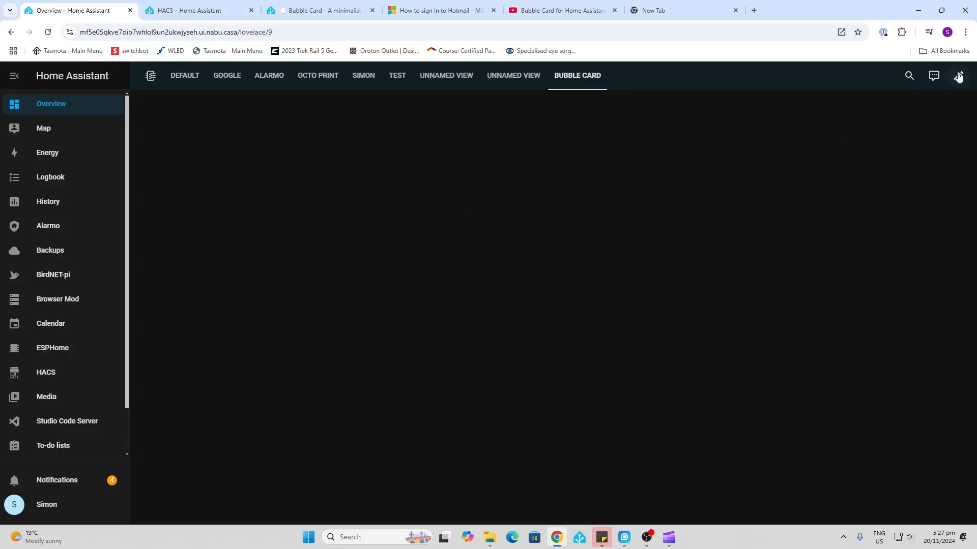
click(957, 76)
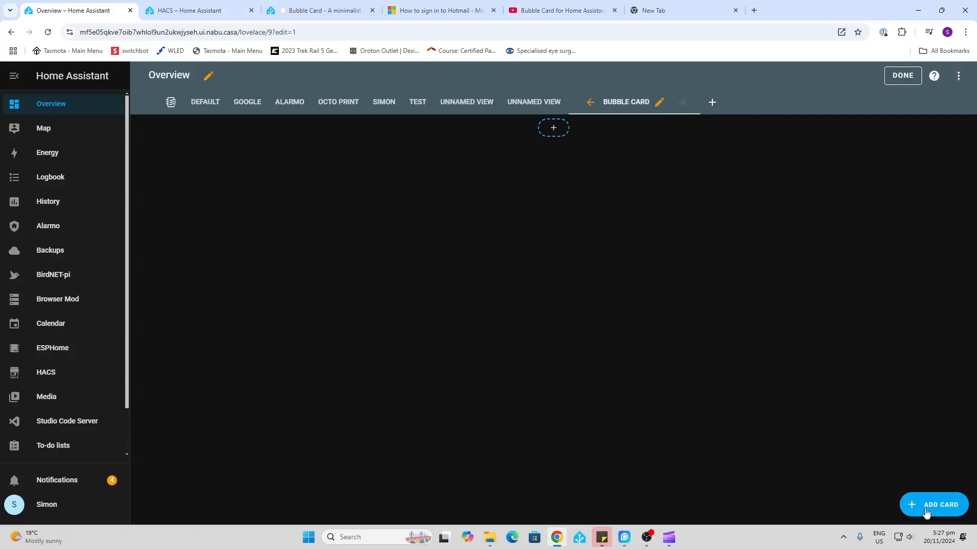
click(934, 505)
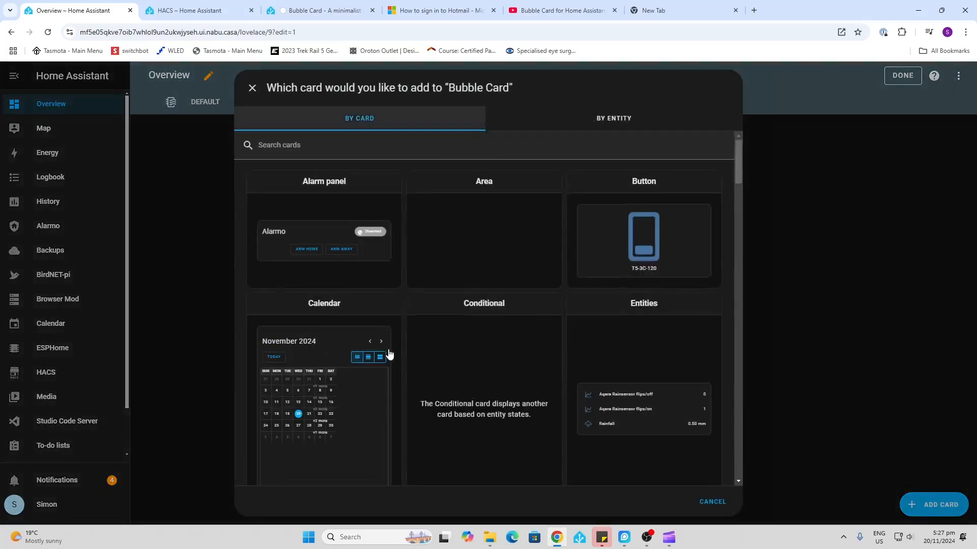
click(350, 144)
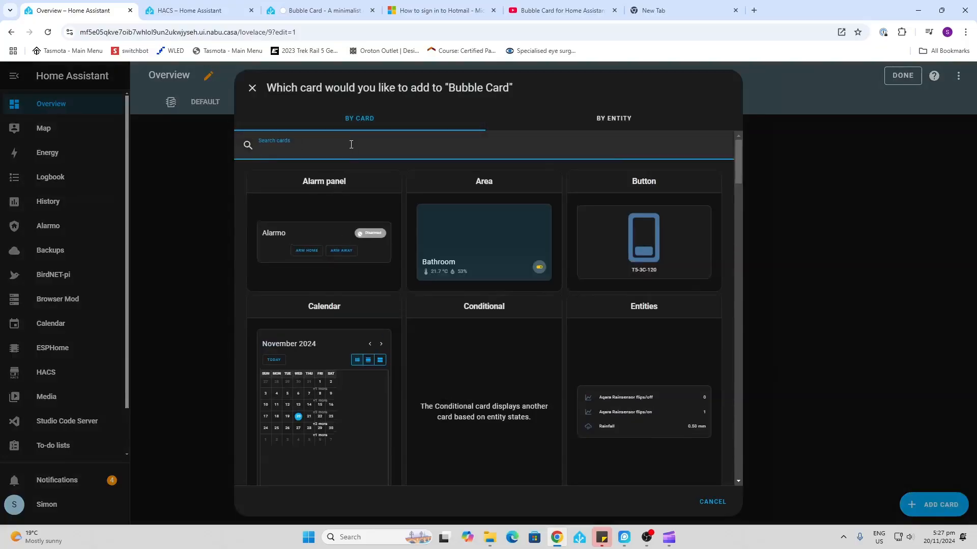
text(vert)
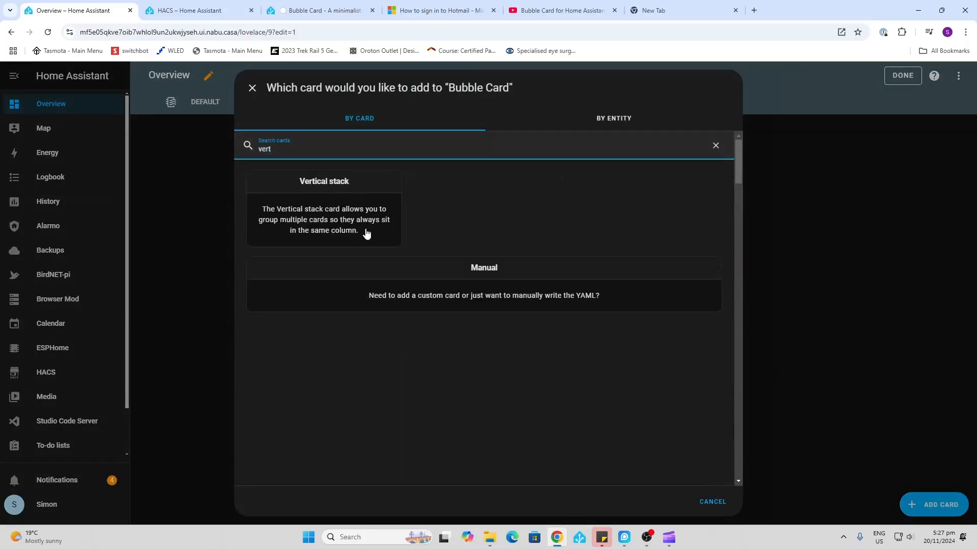
click(324, 205)
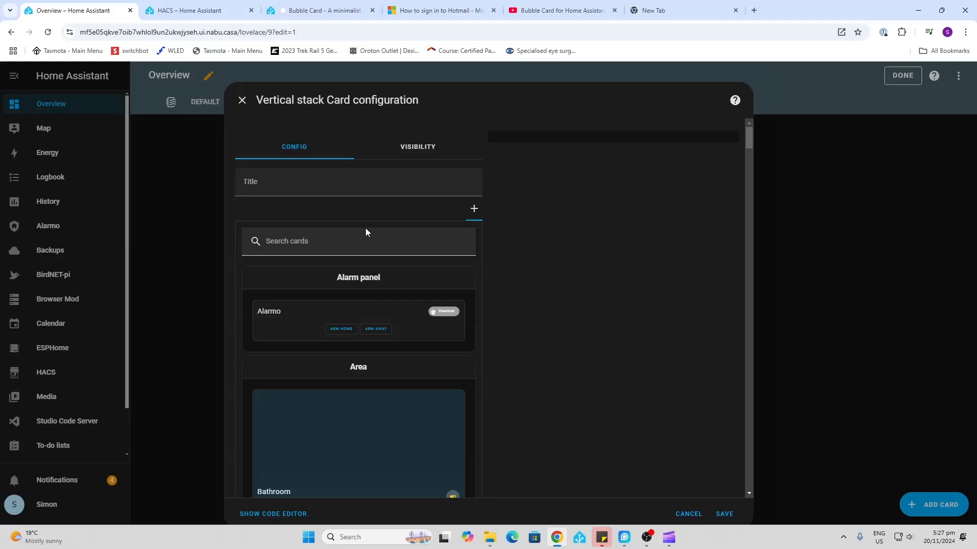
Step: Title the stack 'Bathroom' and search 'bub' for its first card
click(347, 181)
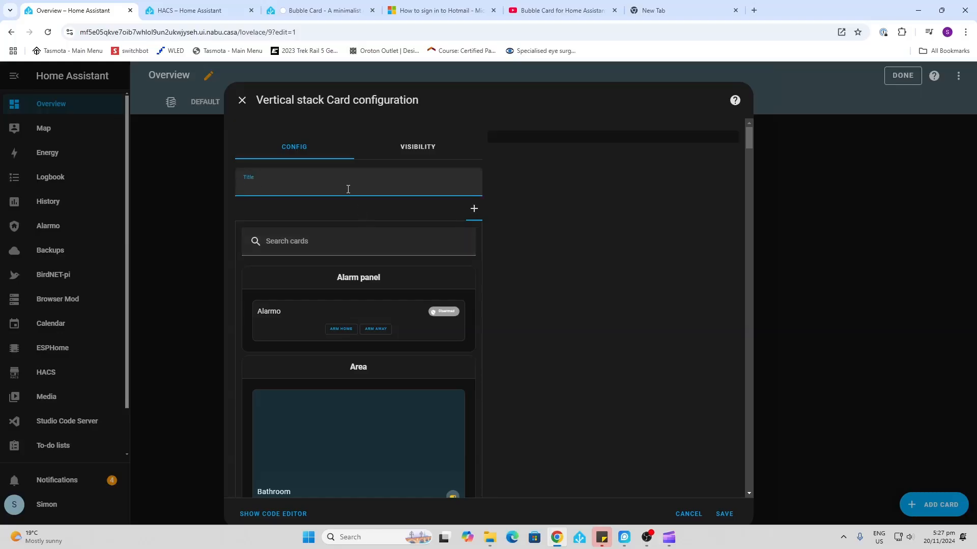
text(Batr)
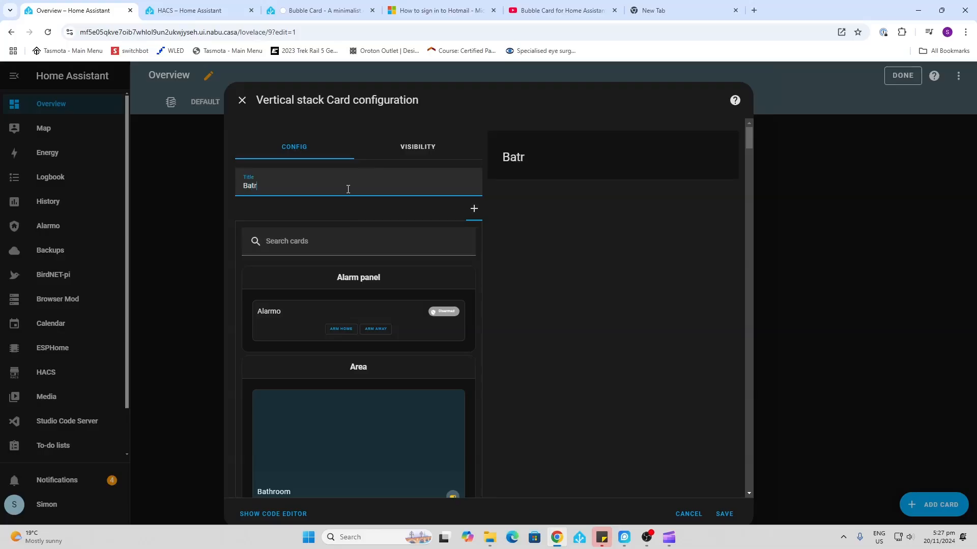
key(Backspace)
text(hroom)
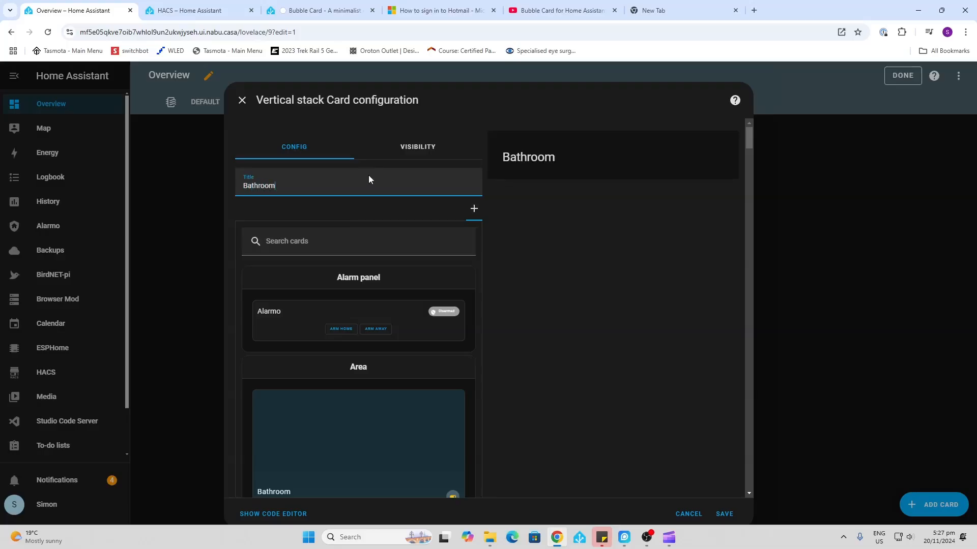
click(356, 241)
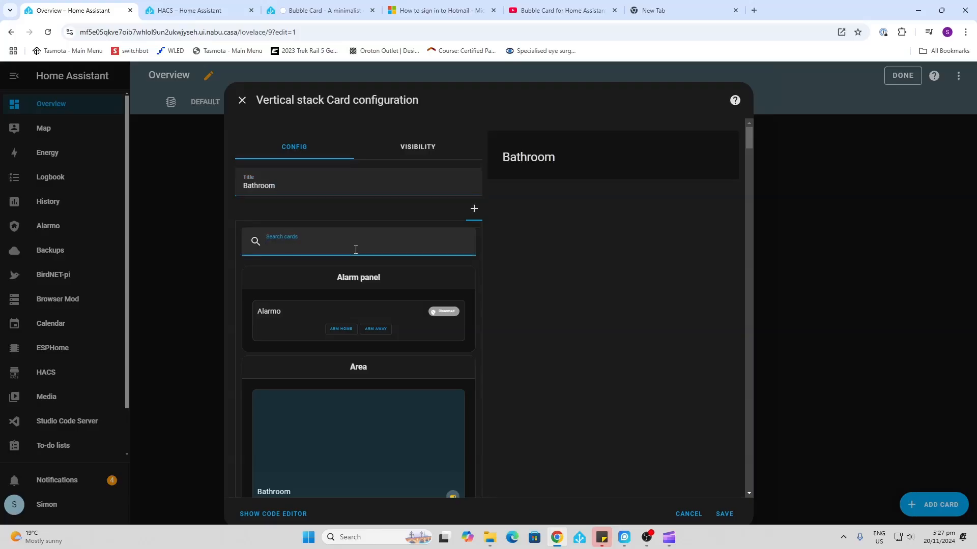
text(bub)
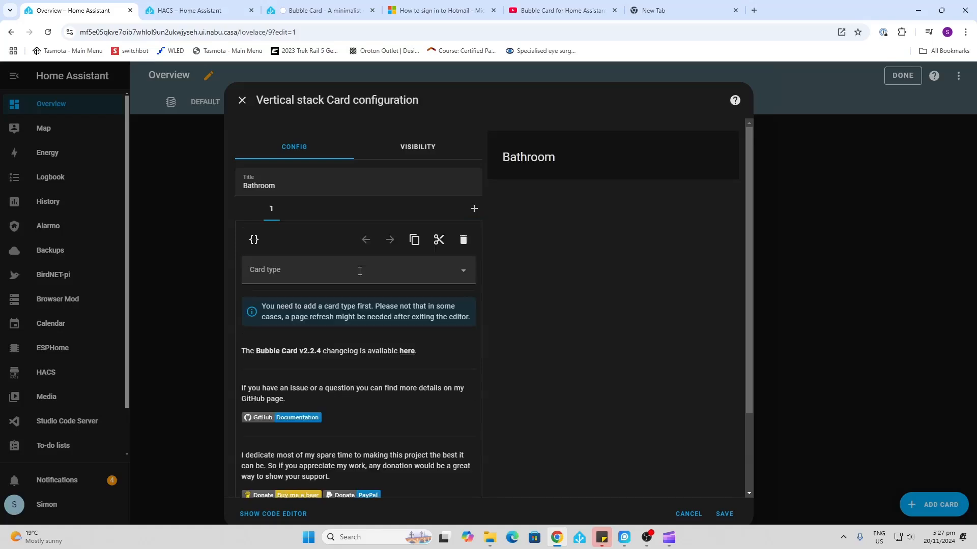
Step: Set the first card's type to Pop-up with hash '#bathroom'
click(358, 272)
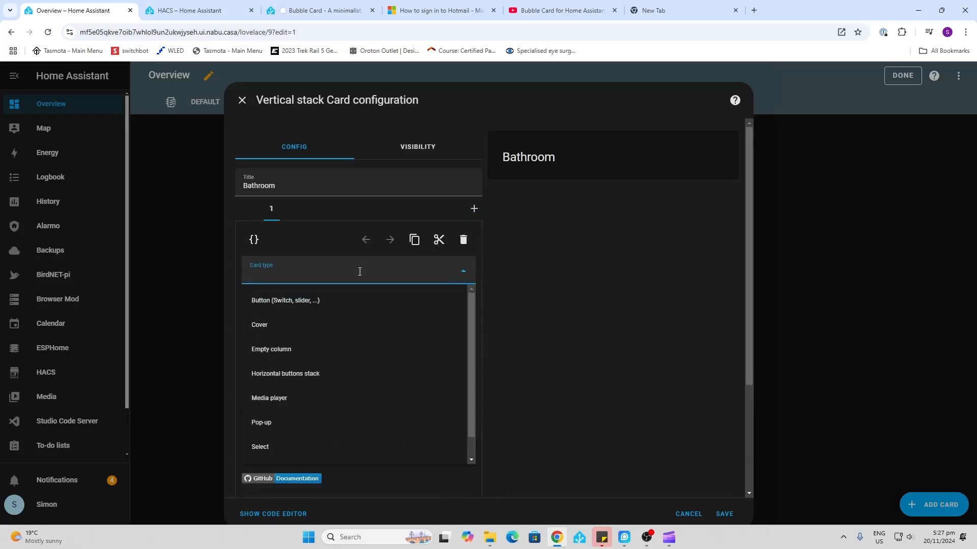
mouse_move(339, 423)
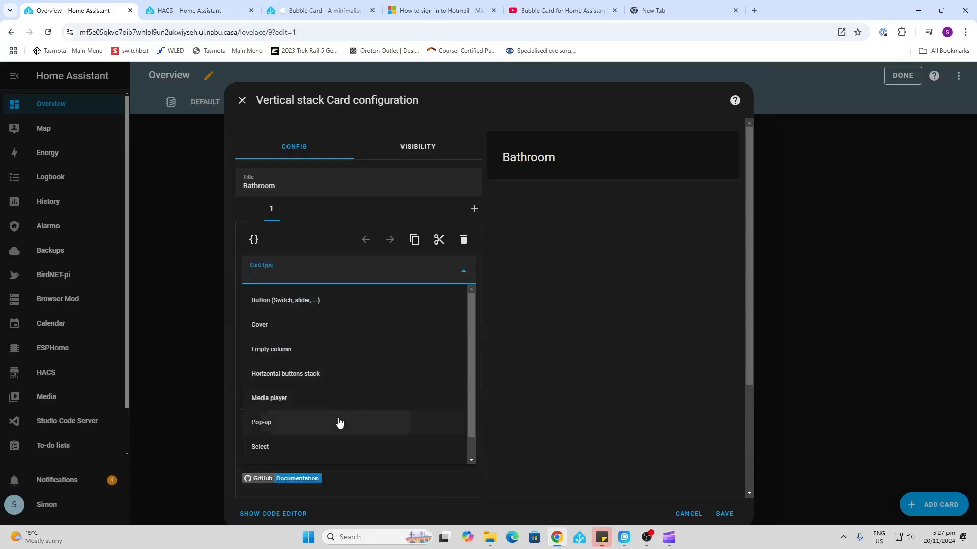
click(261, 422)
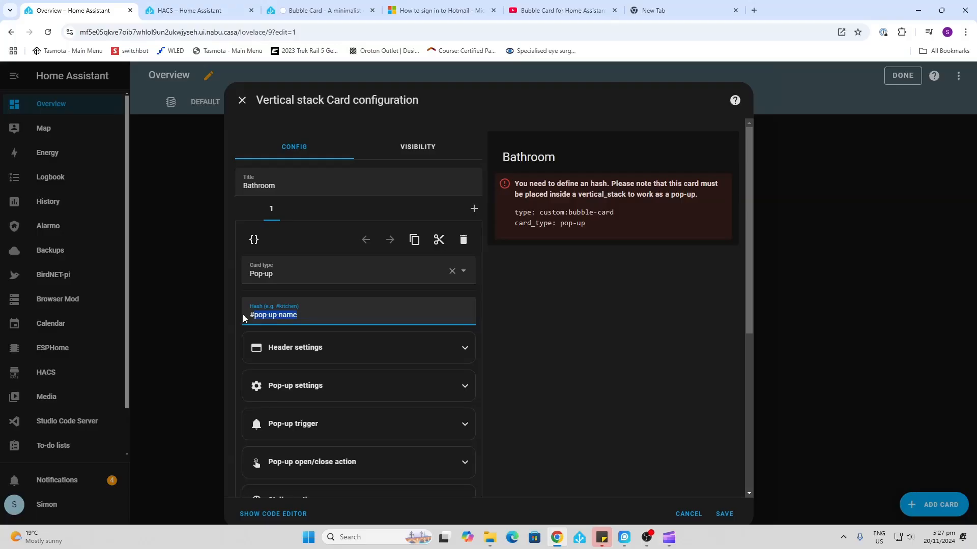
text(#ba)
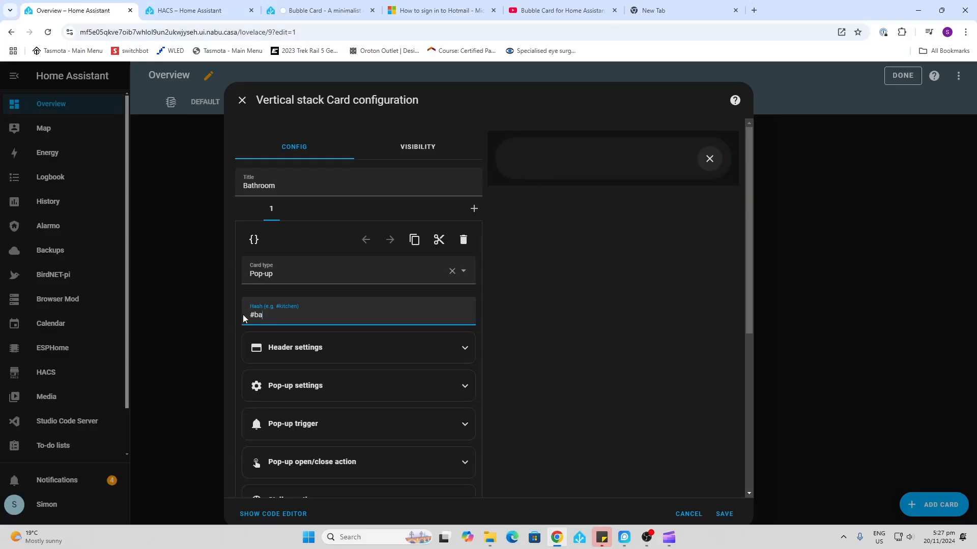
text(throom)
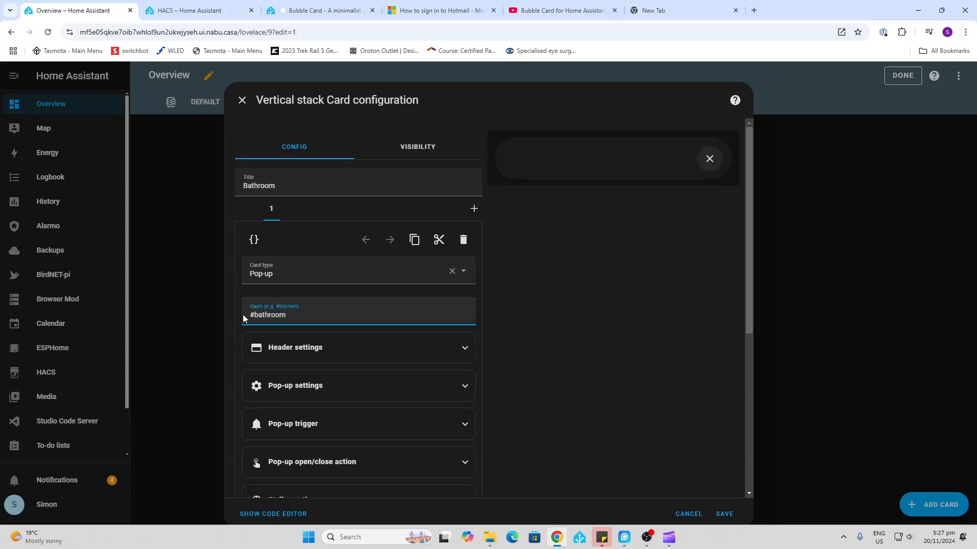
scroll(down, 3)
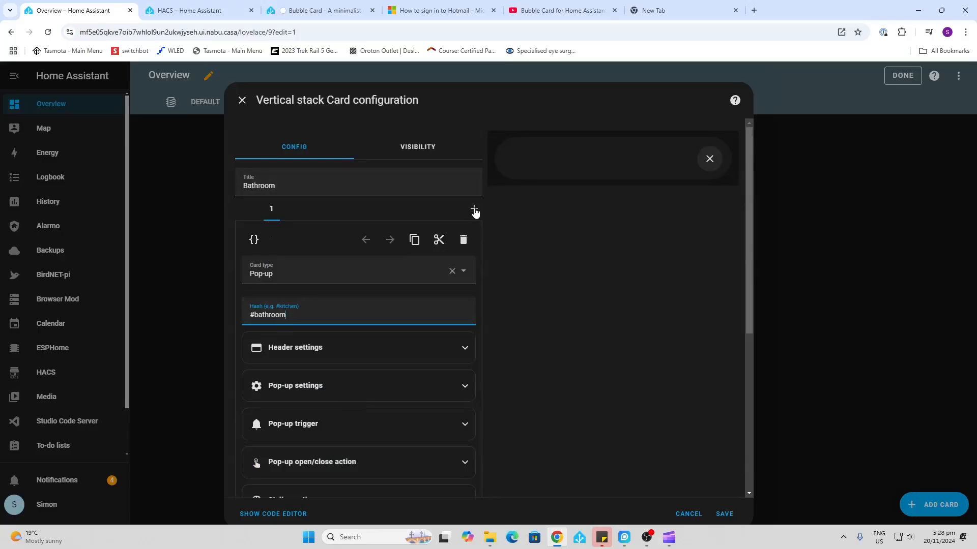
Step: Add a Bubble Card Cover card for cover.blind_tilt_8cbc to the stack
click(475, 211)
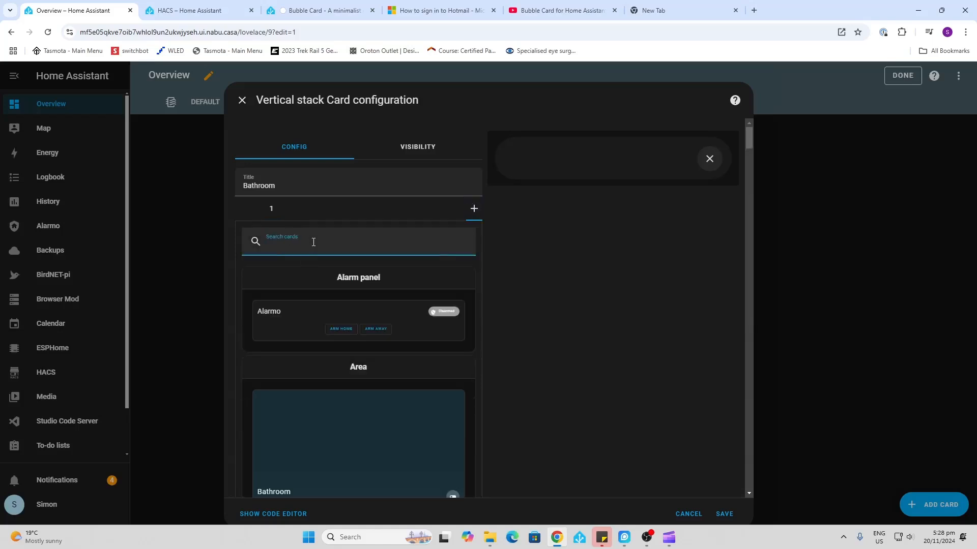
text(bub)
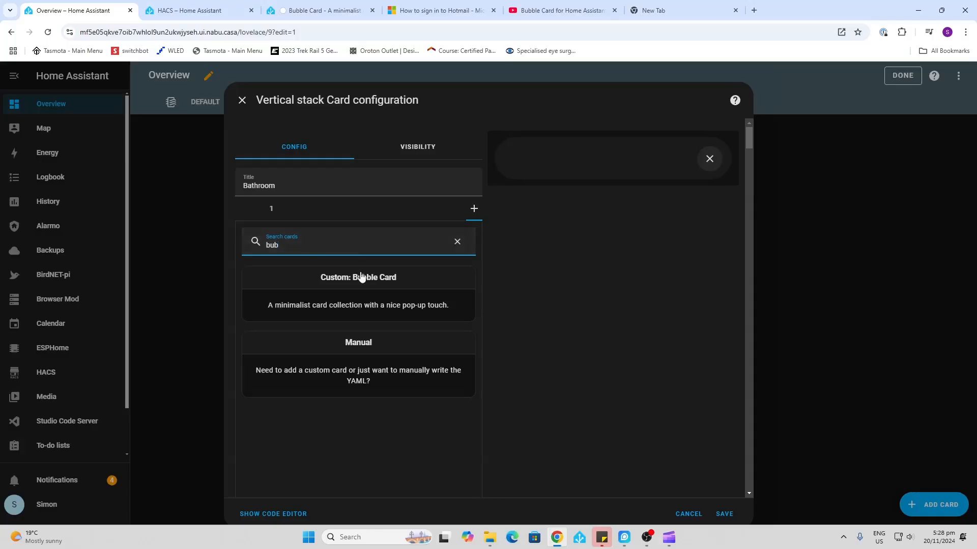
click(358, 277)
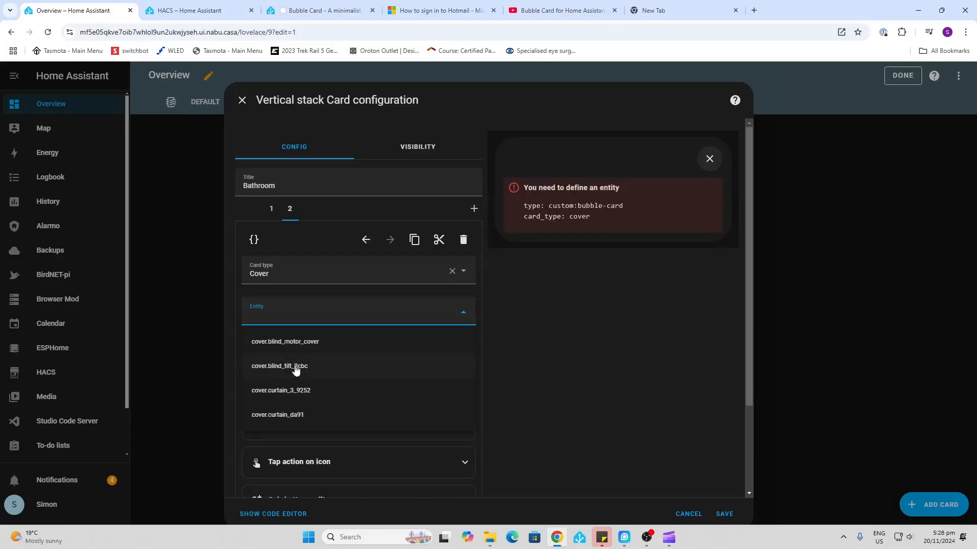
click(283, 365)
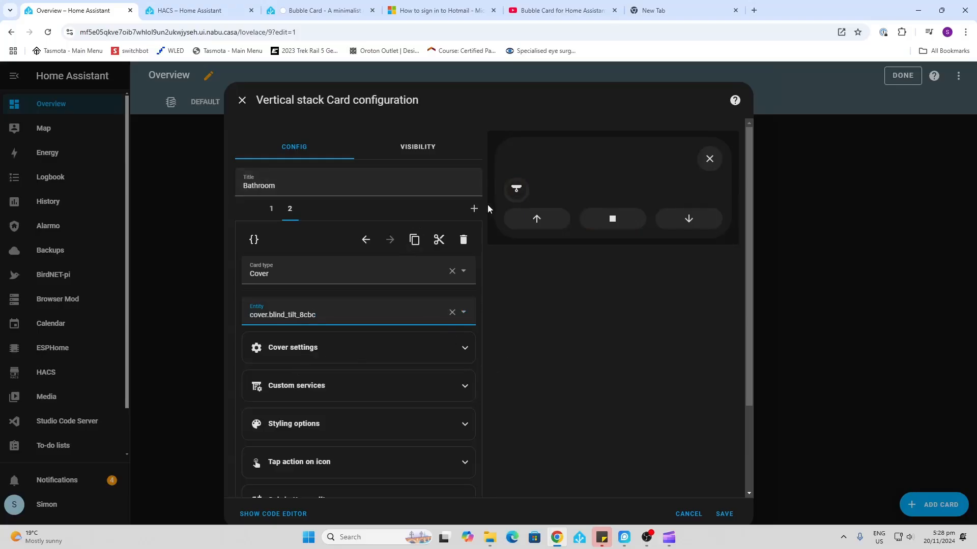
click(473, 209)
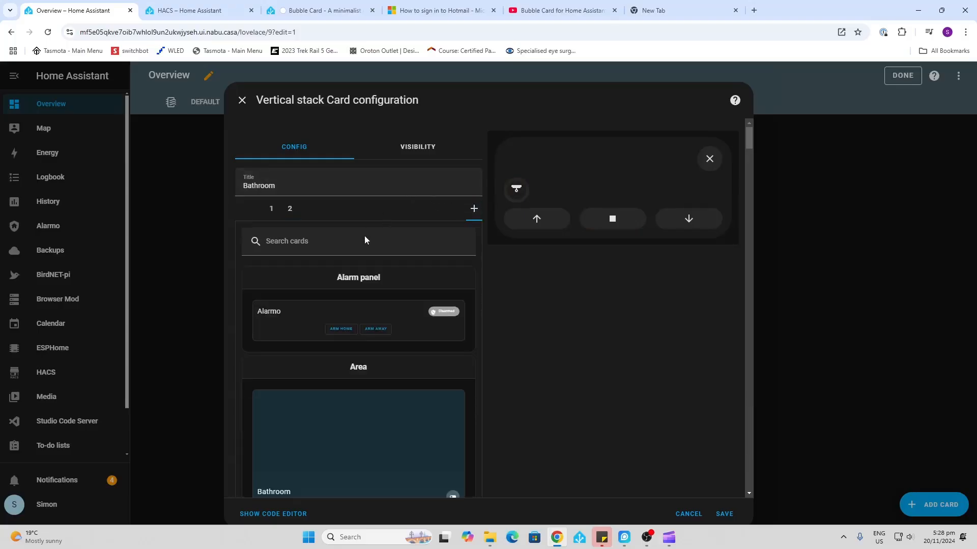
Step: Add a Bubble Card media player card for media_player.soundtouch_30
click(349, 242)
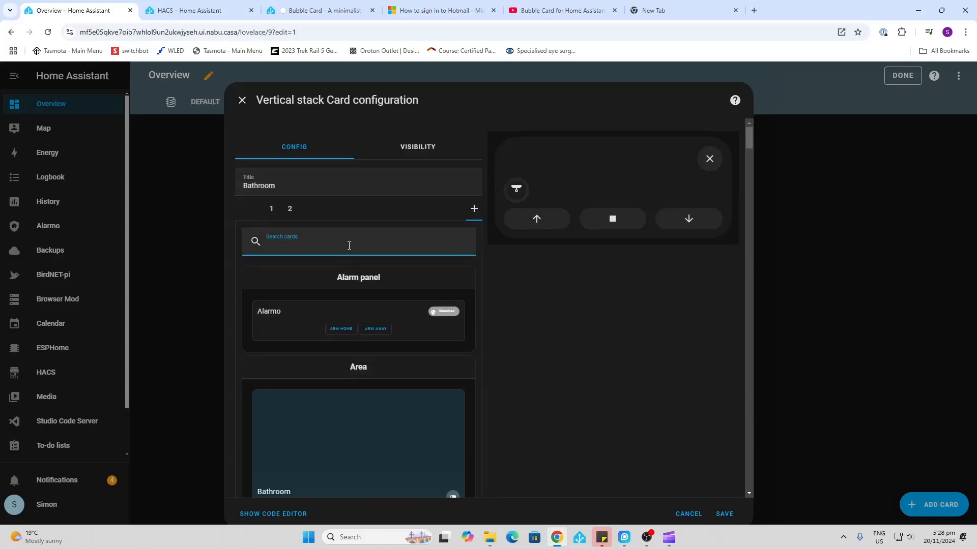
text(bub)
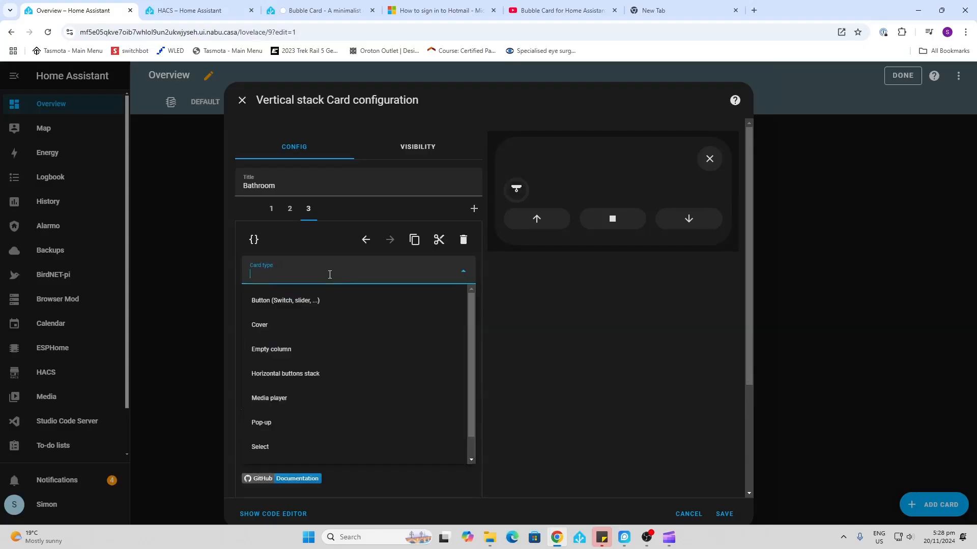
mouse_move(293, 397)
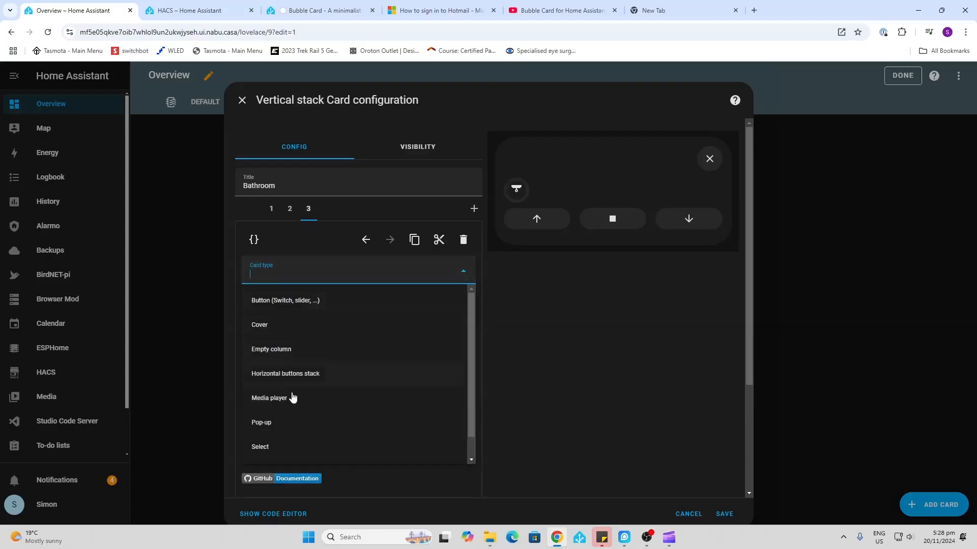
click(270, 397)
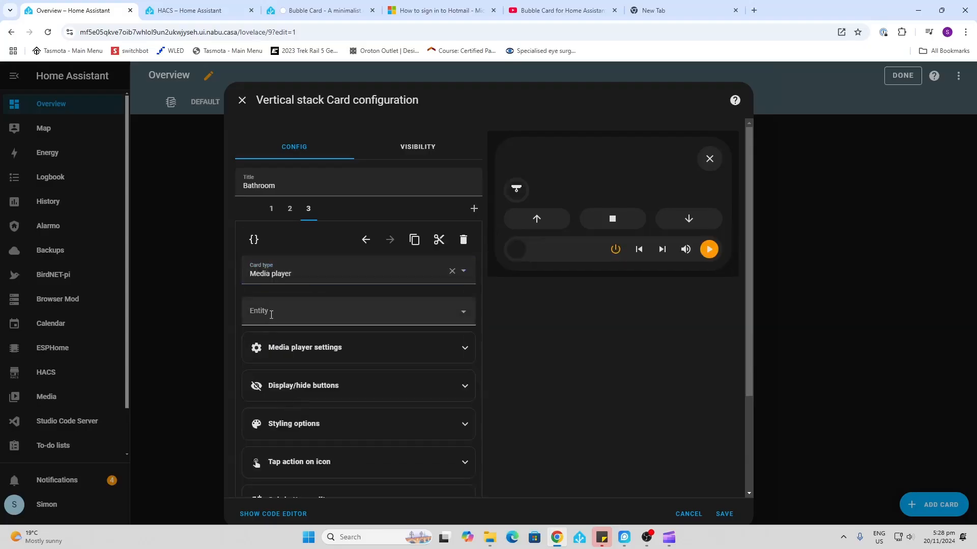
click(358, 312)
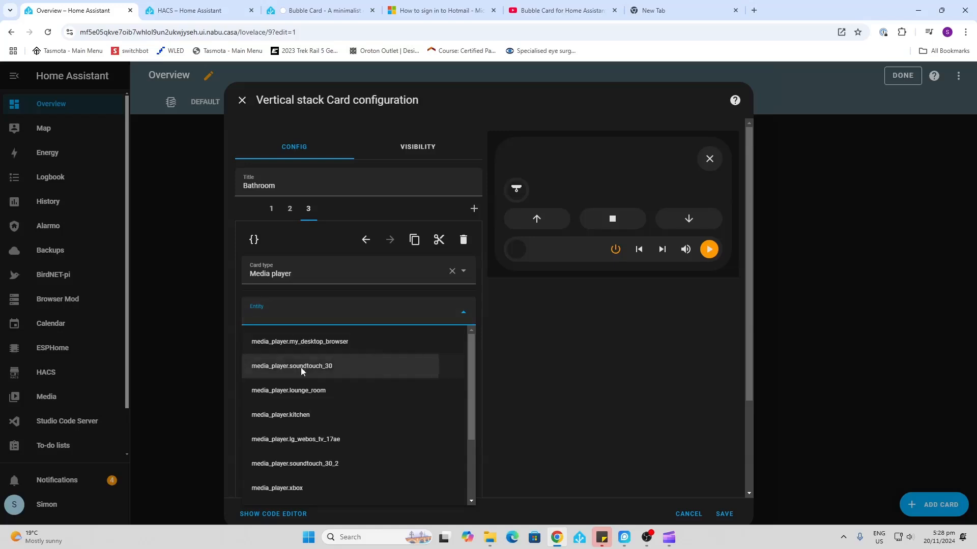
click(291, 367)
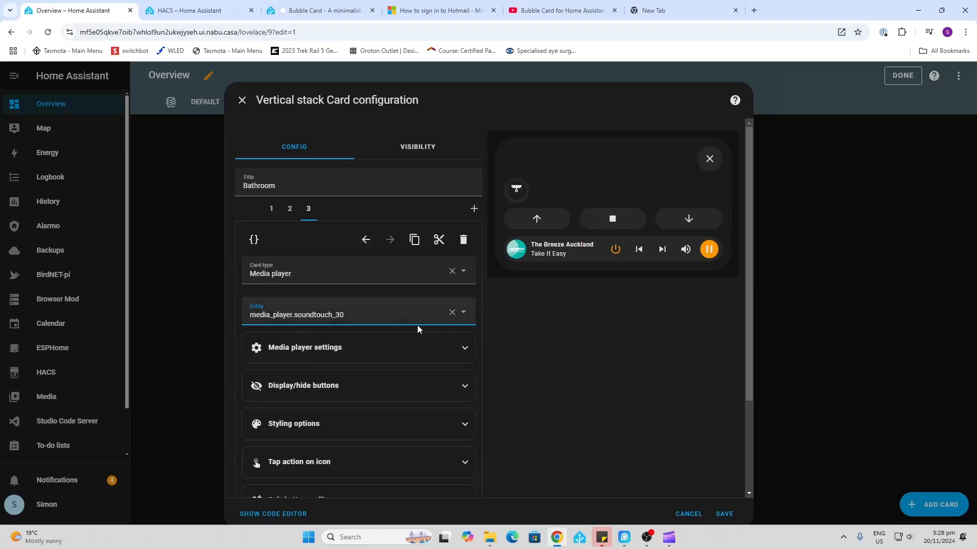
click(474, 209)
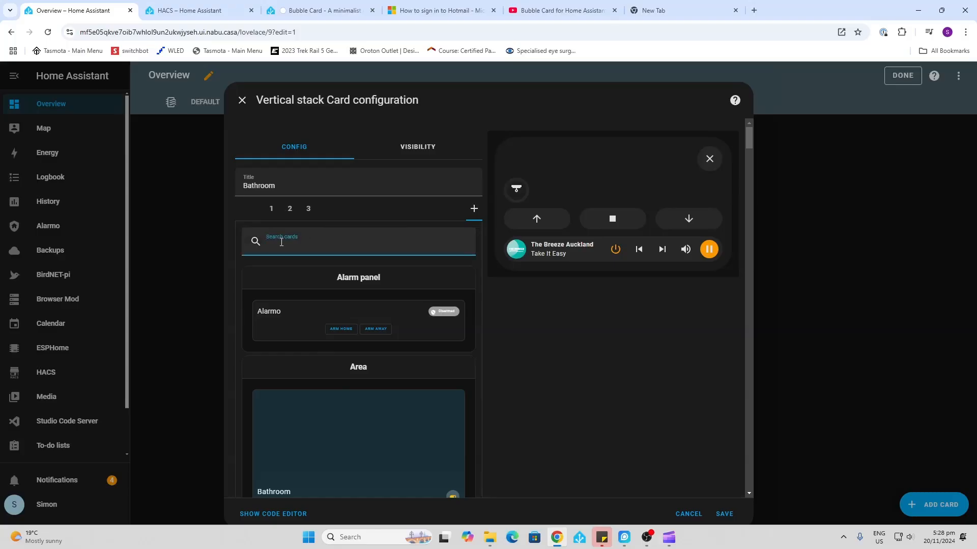
Step: Add a Bubble Card switch button for light.bathroom_strip_4 and save the stack
click(473, 209)
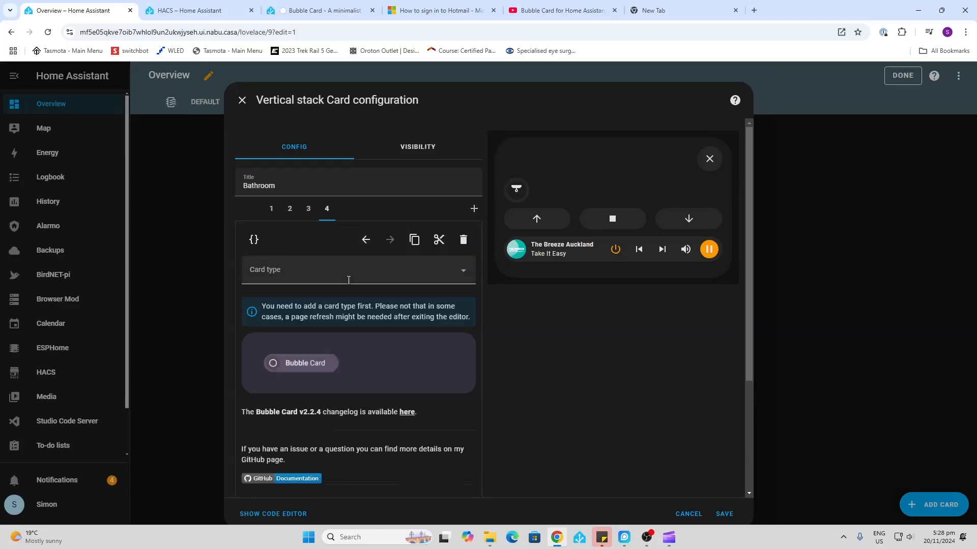
click(358, 270)
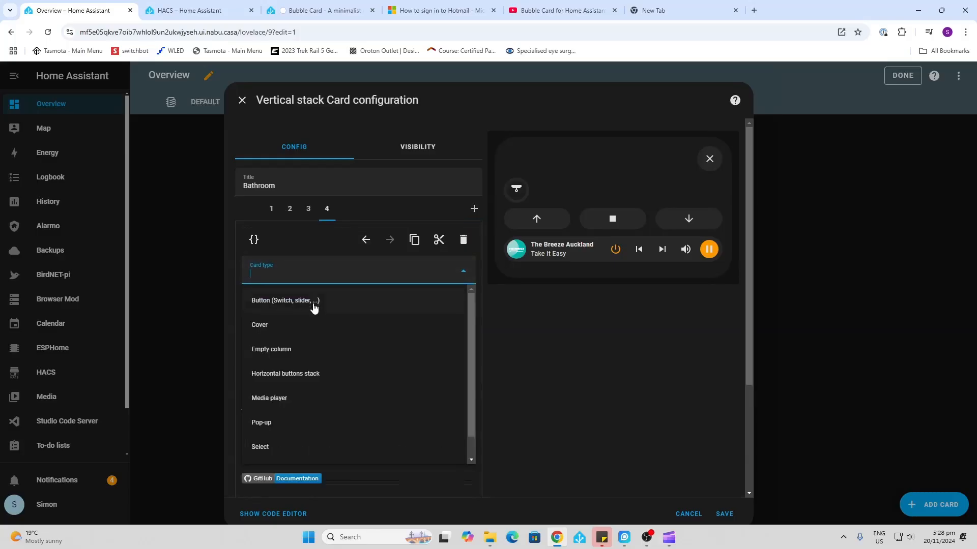
click(285, 300)
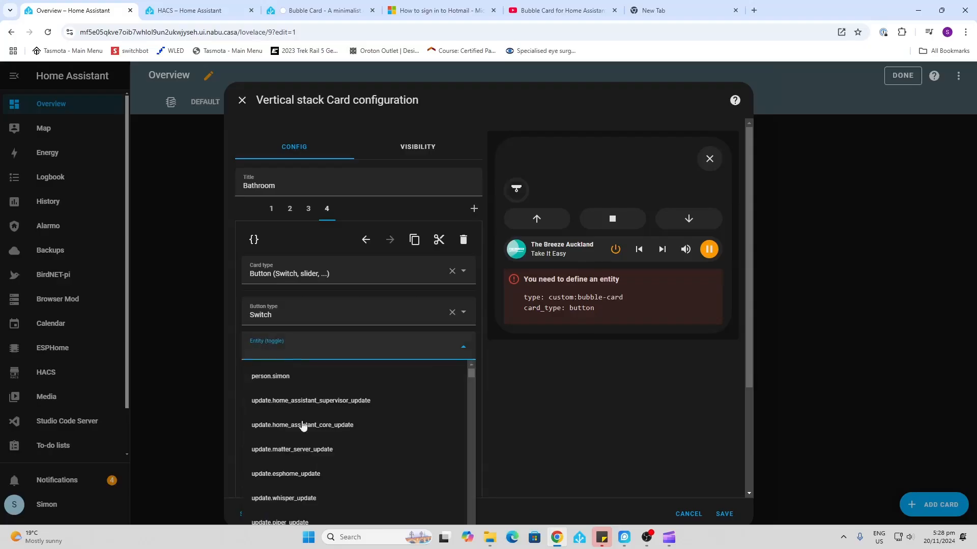
text(bath)
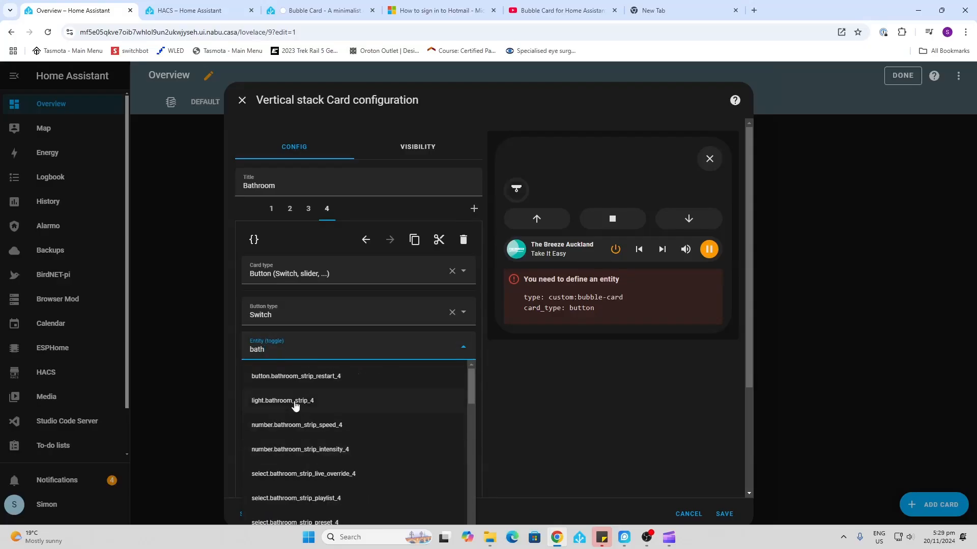
click(286, 403)
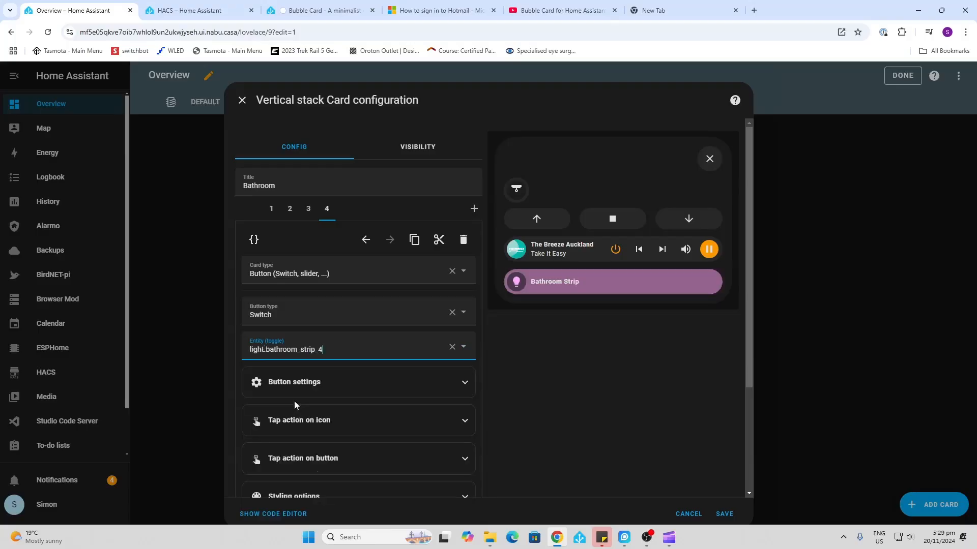
mouse_move(530, 240)
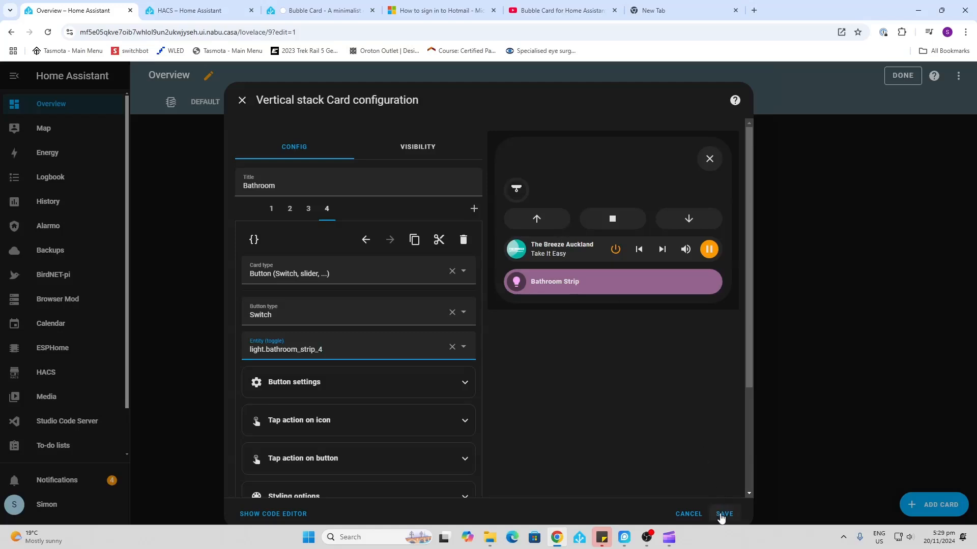
click(724, 514)
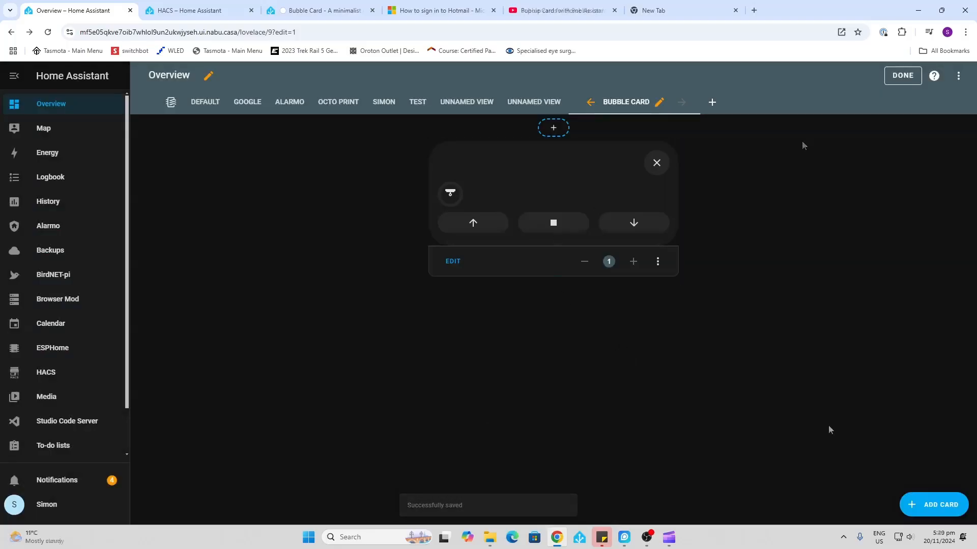
Step: Add a separate Bubble Card Button toggling light.bathroom_strip_4 to the view
click(938, 504)
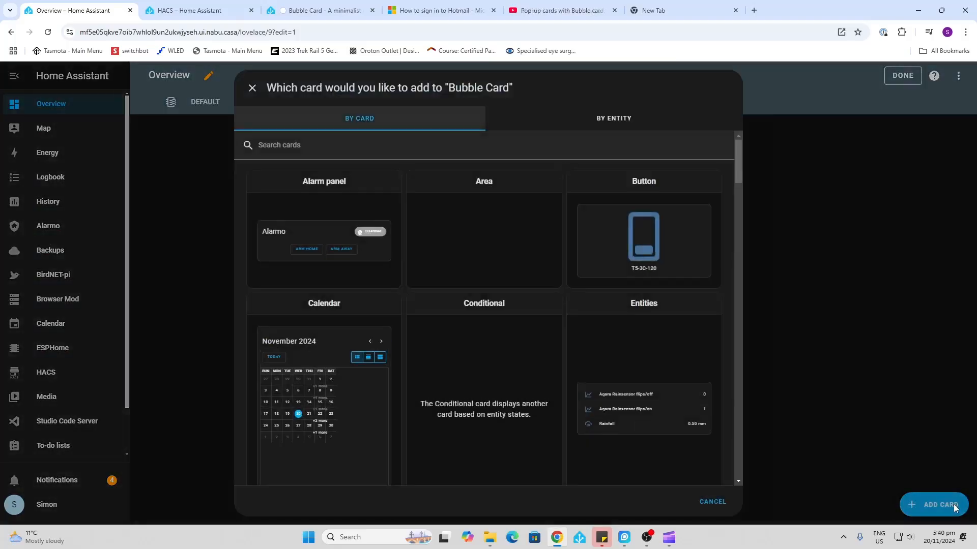
click(370, 145)
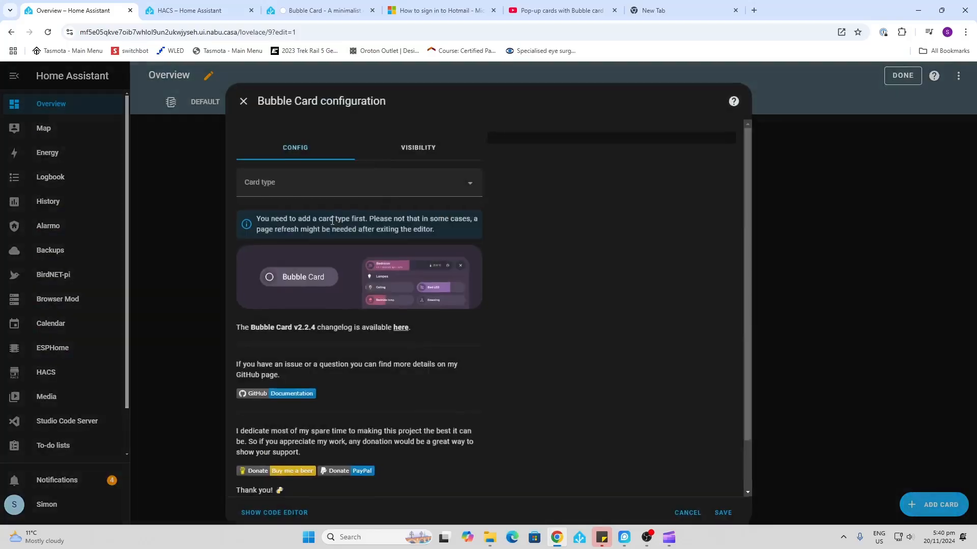
click(358, 182)
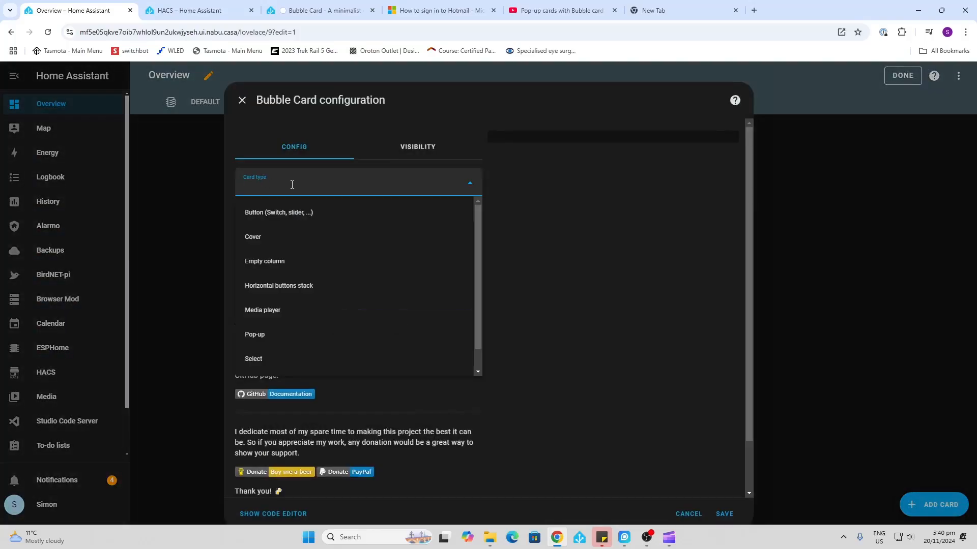
mouse_move(278, 212)
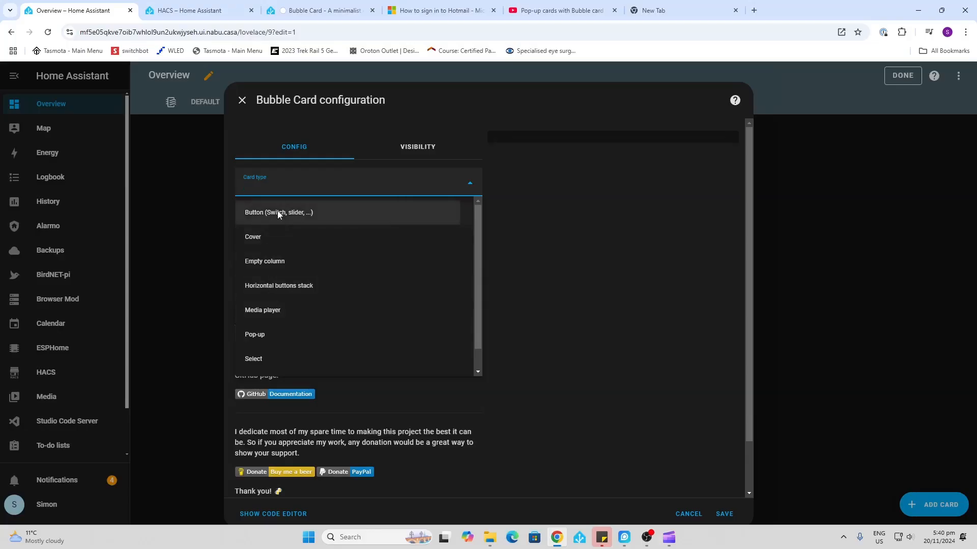
click(278, 213)
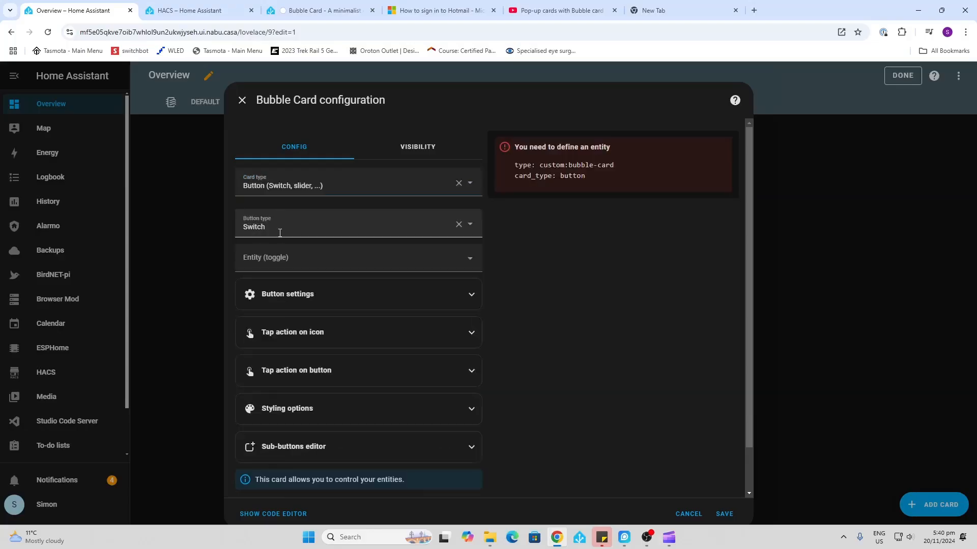
click(359, 258)
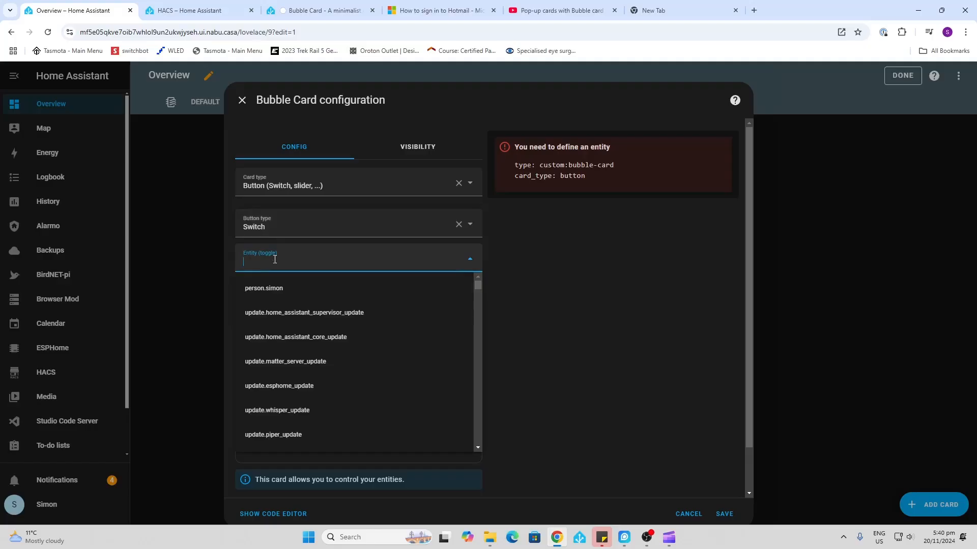
text(bath)
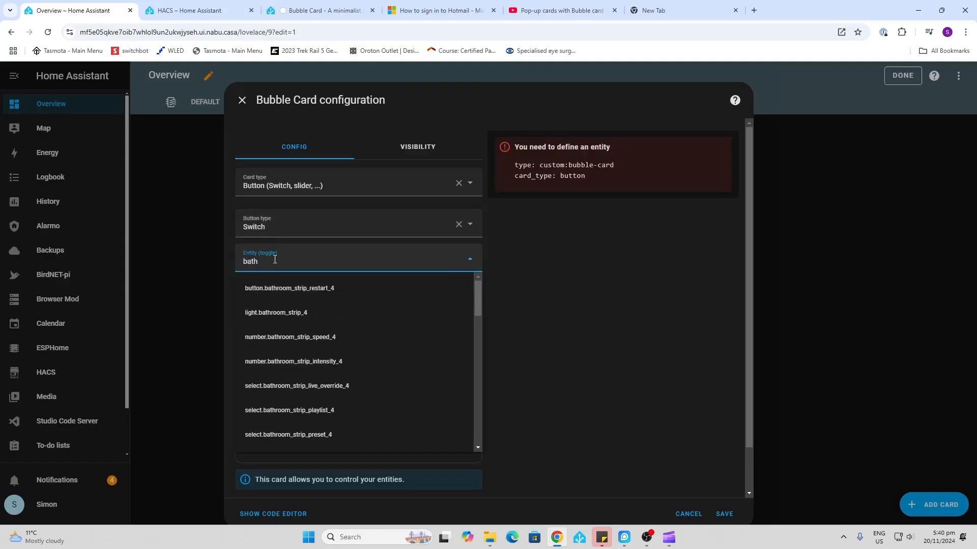
click(277, 313)
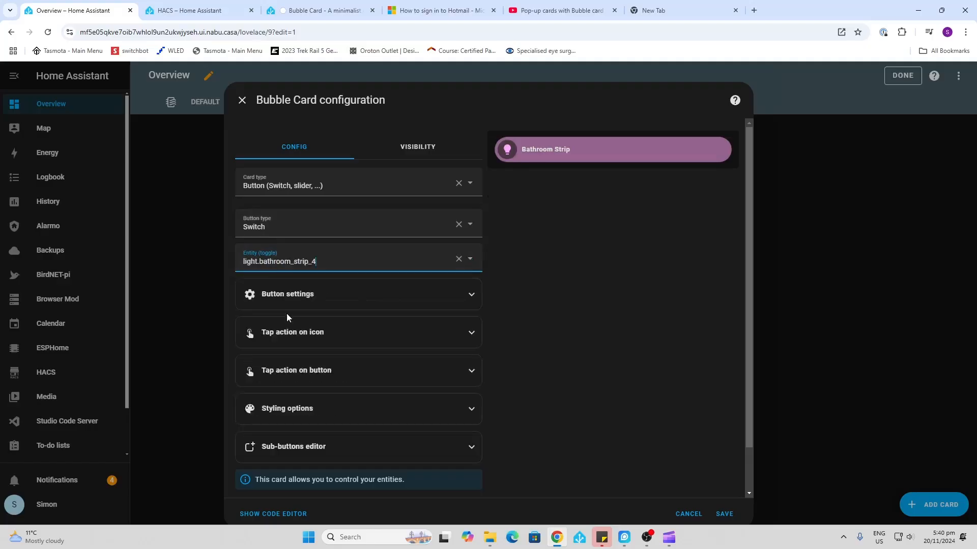
mouse_move(389, 391)
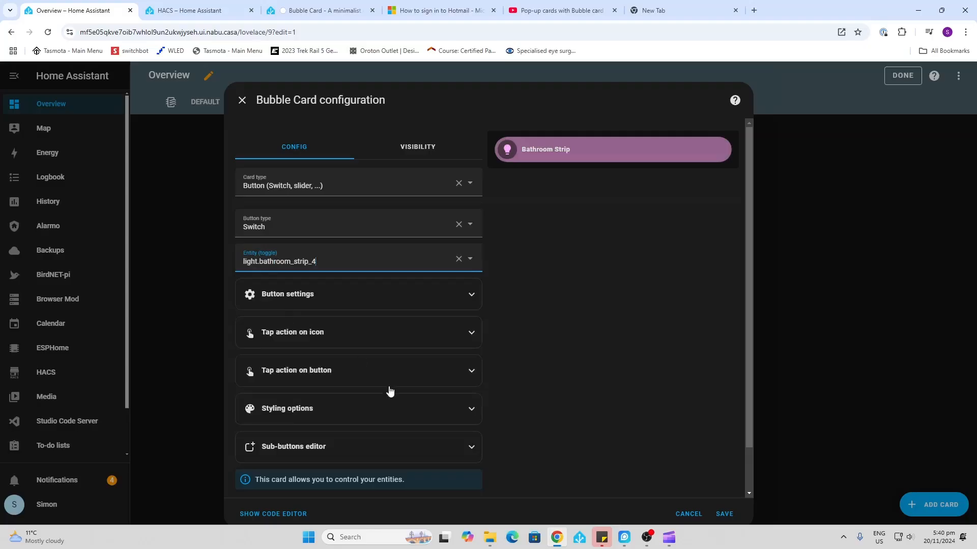
Step: Add sub-button 1 with a Navigate tap action to '#bathroom'
scroll(down, 3)
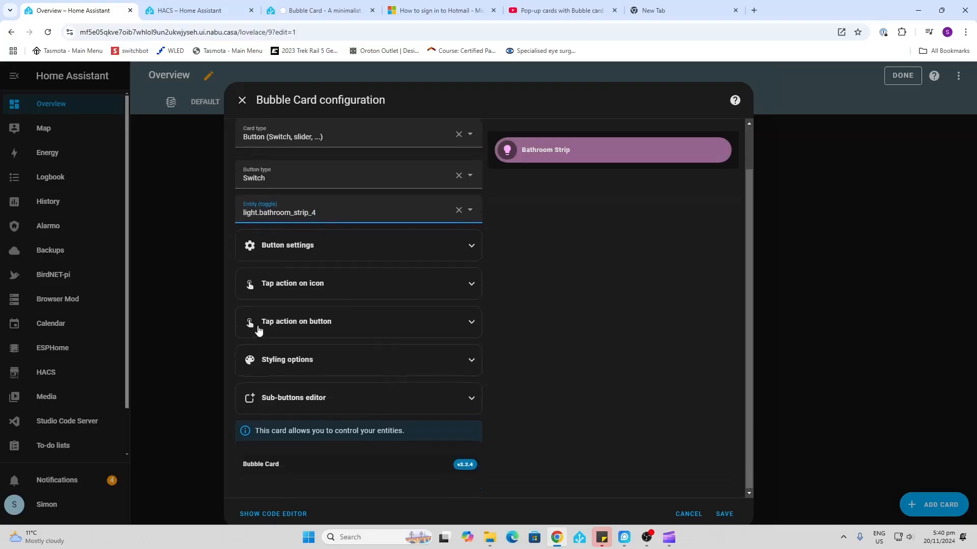
mouse_move(291, 327)
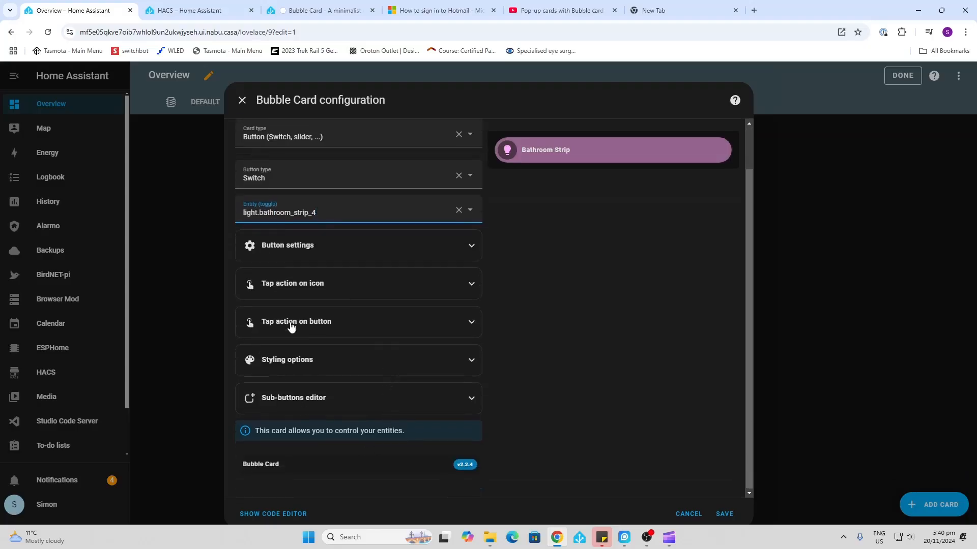
mouse_move(455, 419)
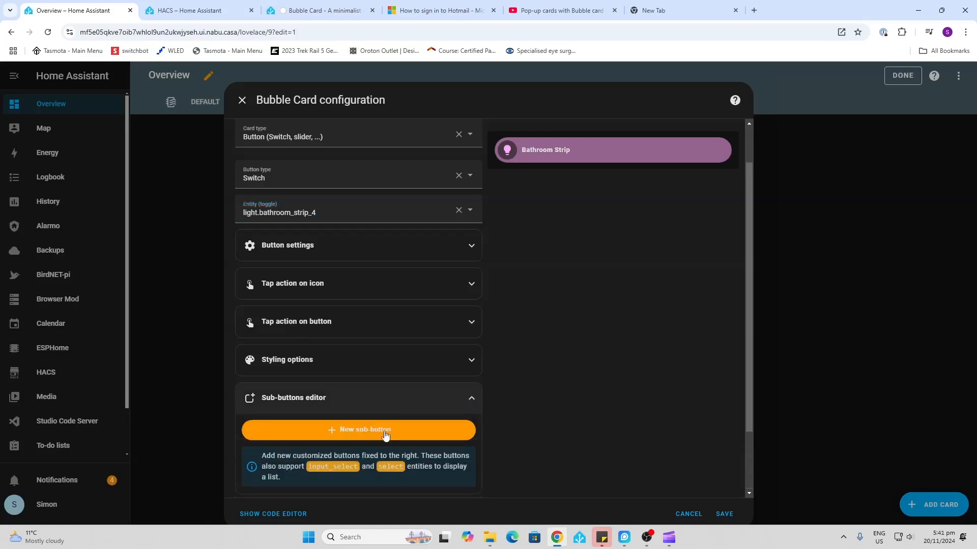
click(385, 430)
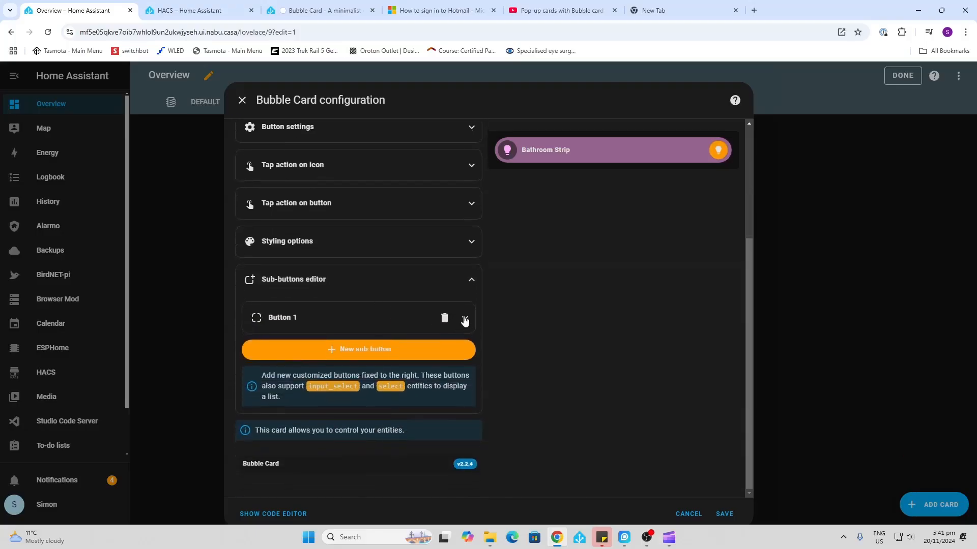
click(463, 319)
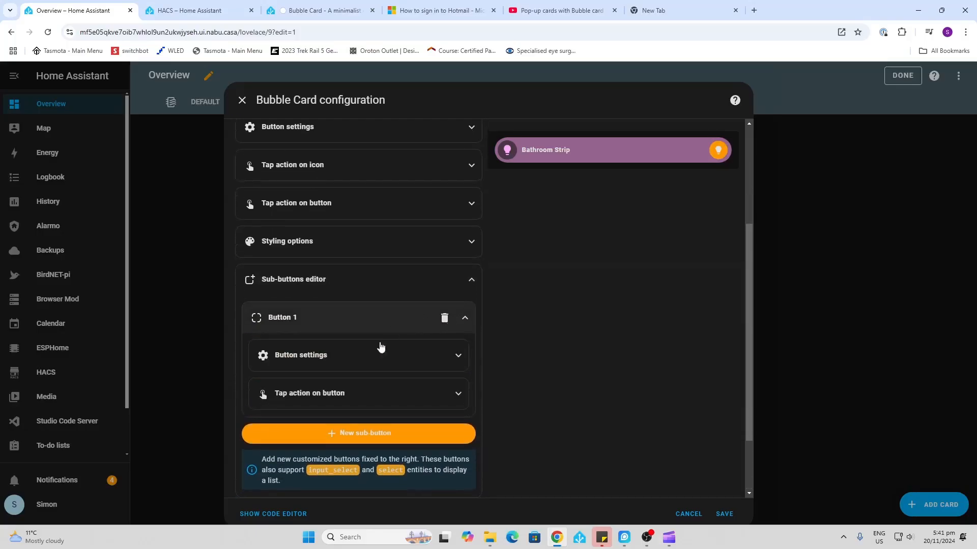
click(456, 394)
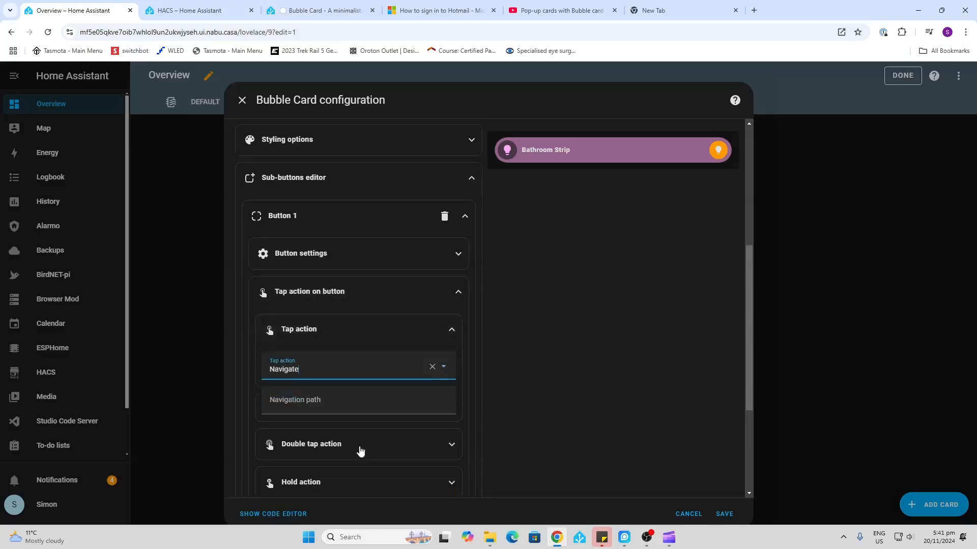
click(358, 405)
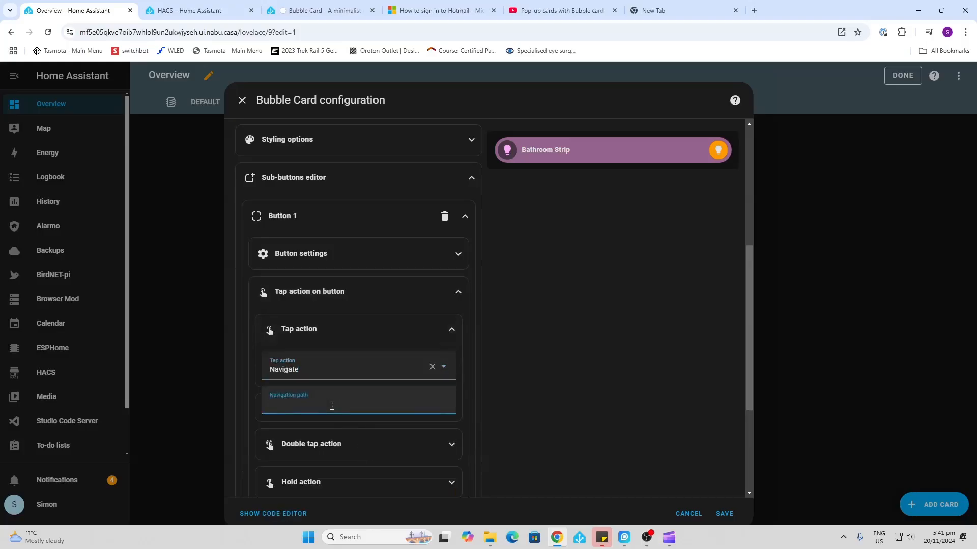
text(#)
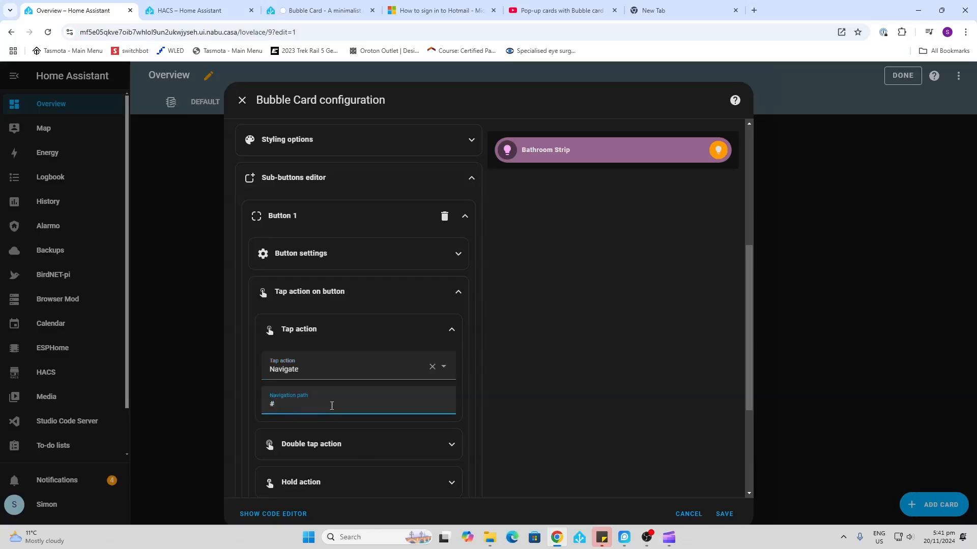
text(bathroom)
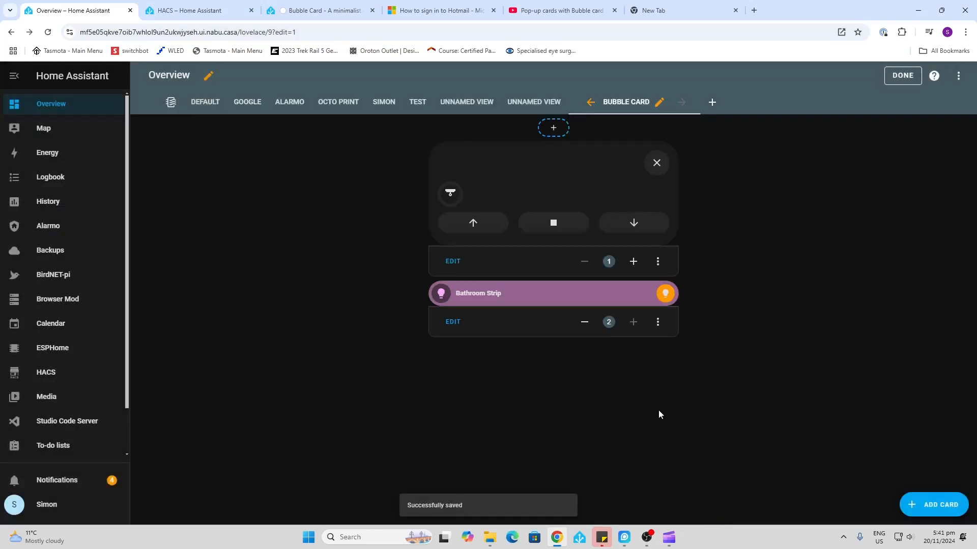
Step: Exit dashboard edit mode and tap the Bathroom Strip sub-button to open the #bathroom pop-up
click(901, 74)
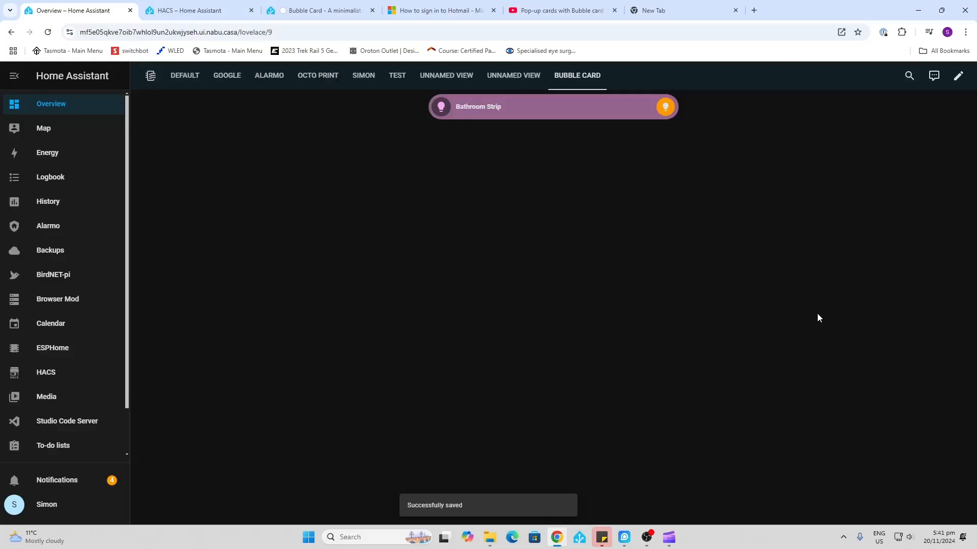
mouse_move(468, 111)
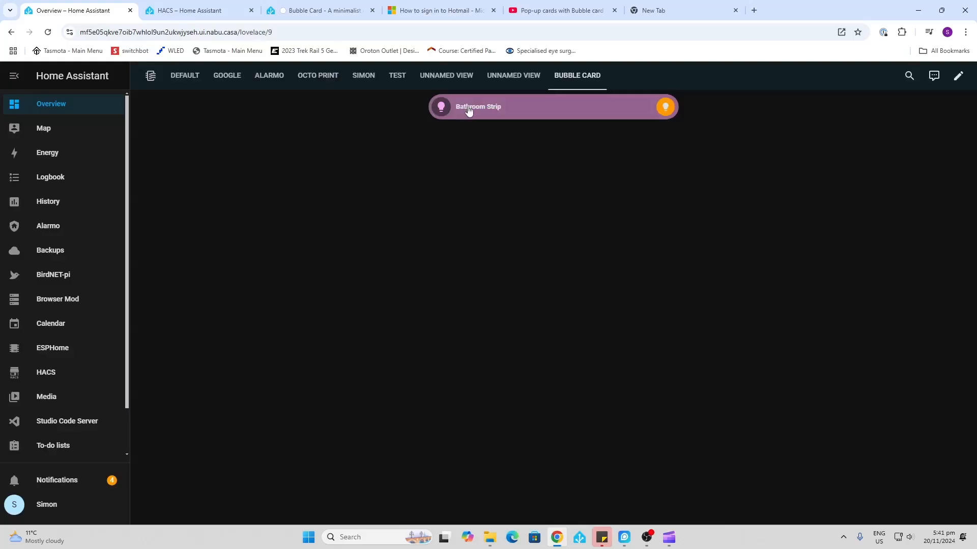
click(664, 106)
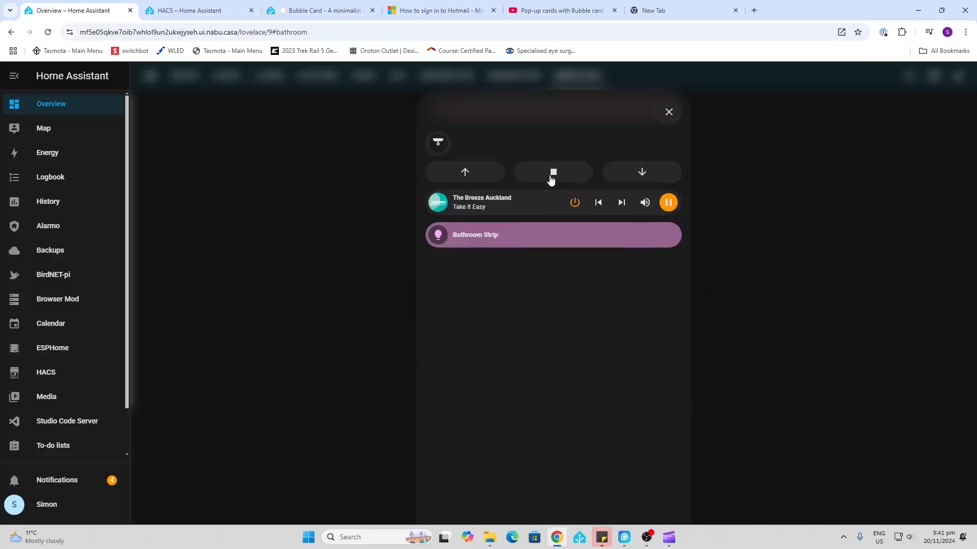
mouse_move(526, 190)
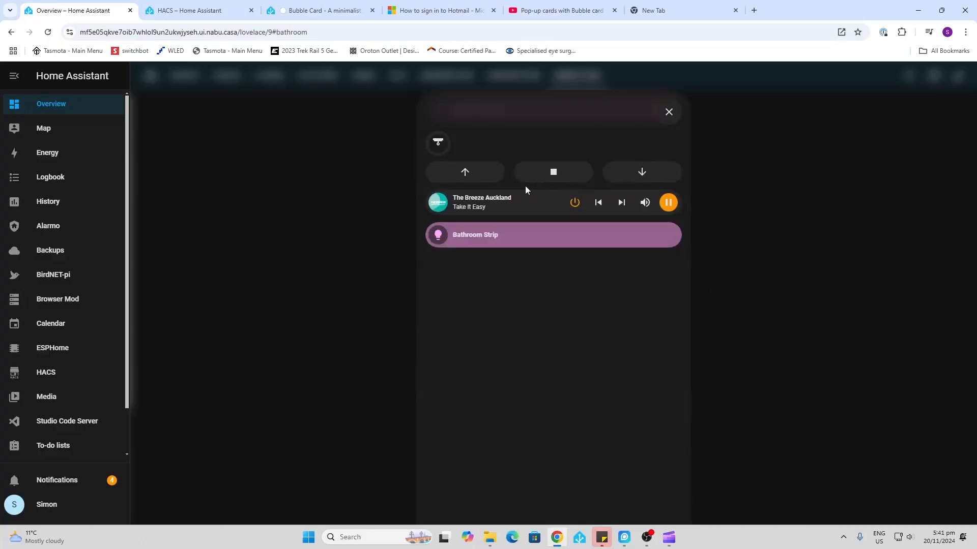
mouse_move(529, 203)
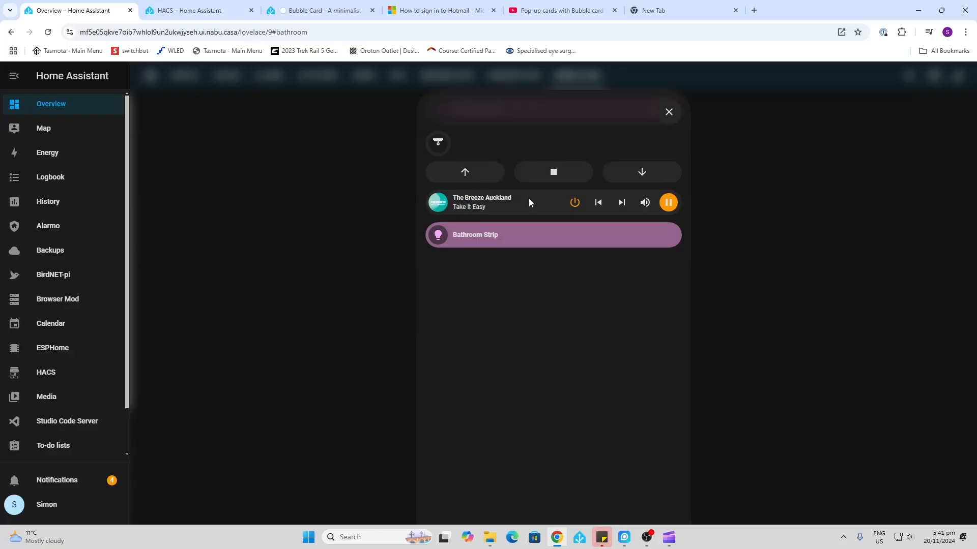
mouse_move(477, 178)
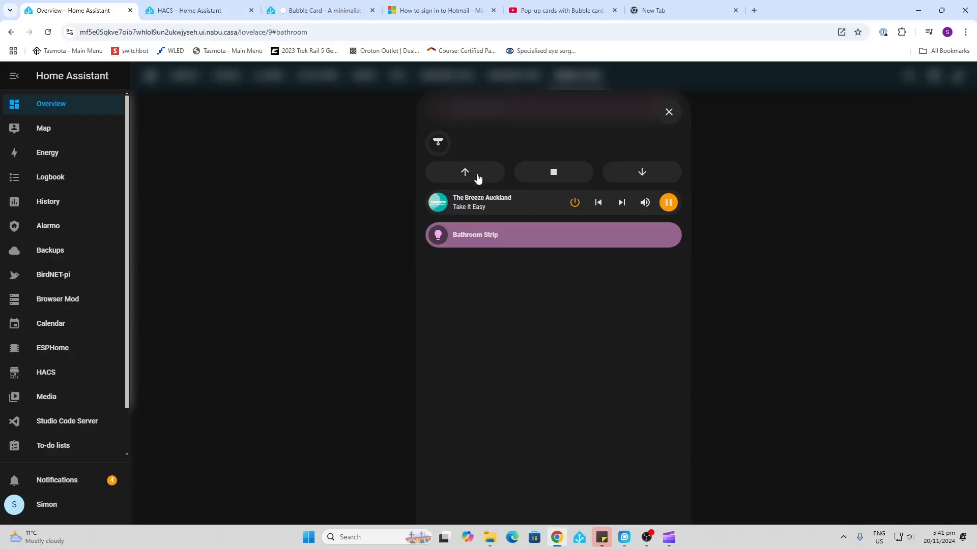
mouse_move(642, 172)
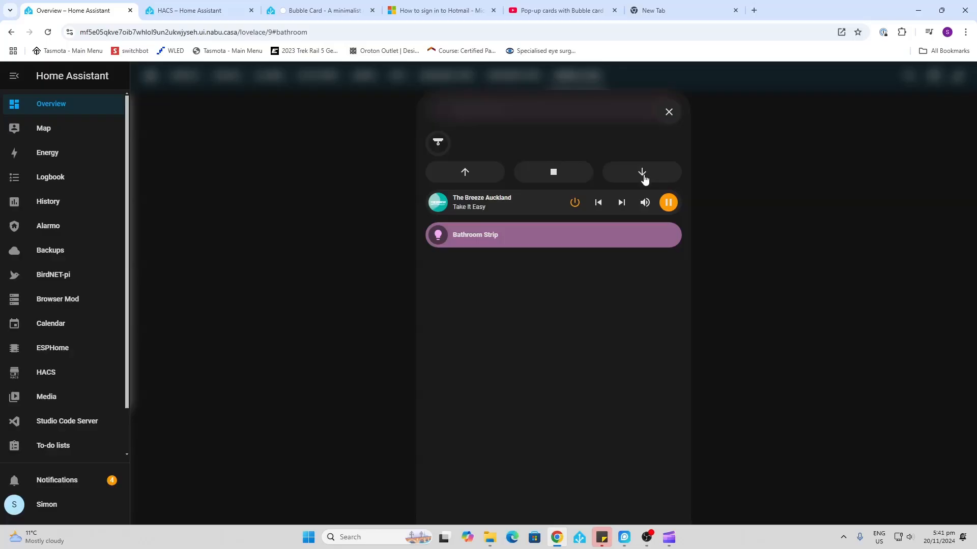
mouse_move(535, 214)
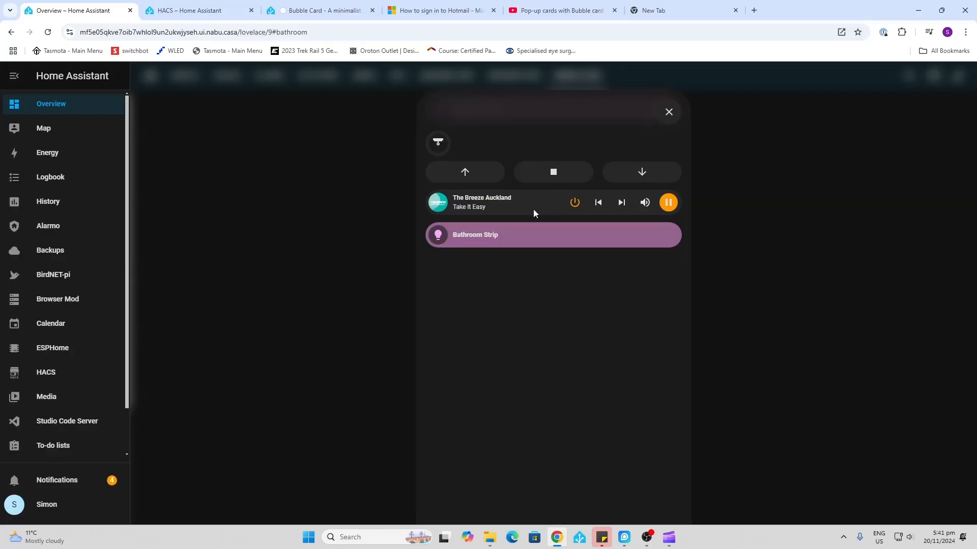
mouse_move(531, 242)
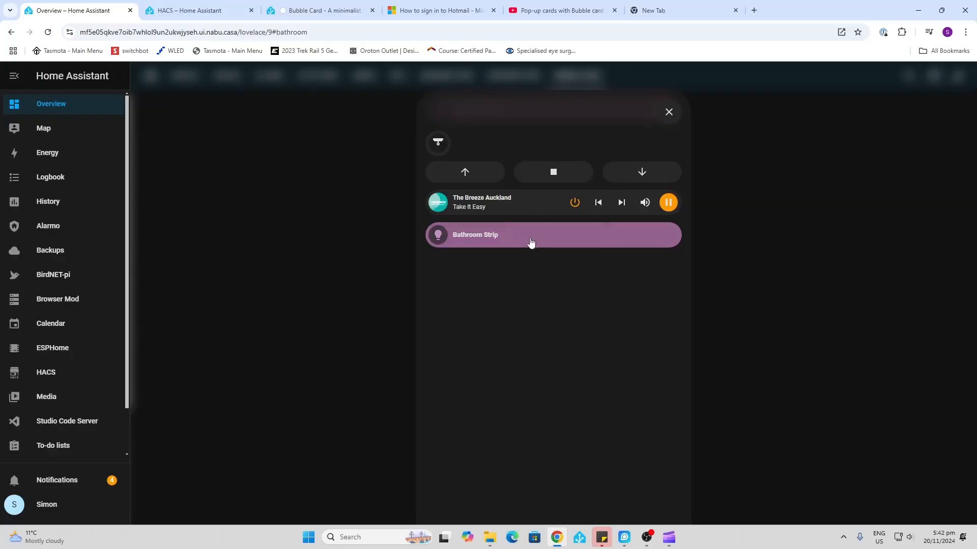